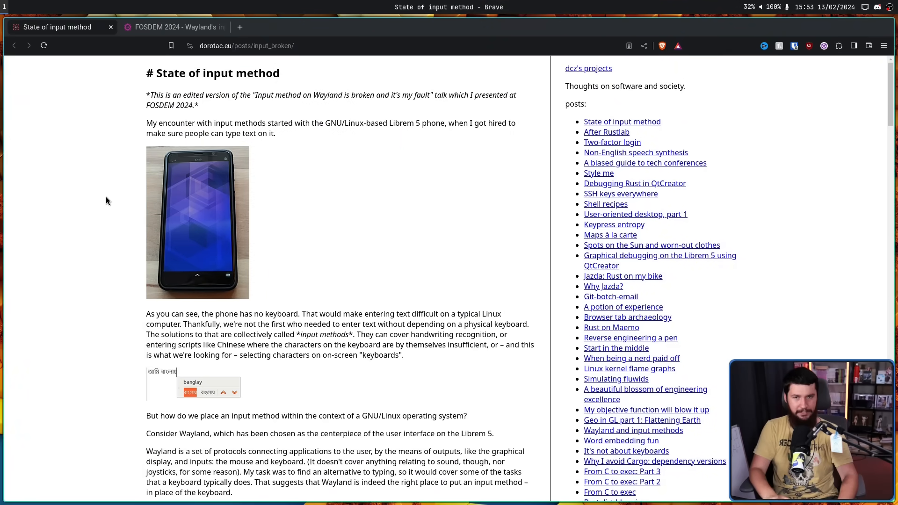
# - Flip between the FOSDEM 2024 talk tab and the State of input method post, then move to the Wayland and input methods tab
pyautogui.click(172, 27)
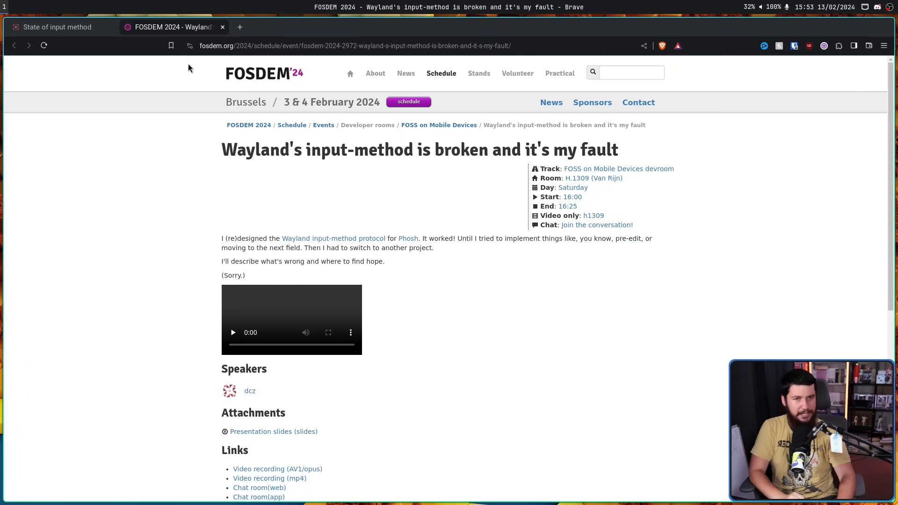
pyautogui.click(56, 27)
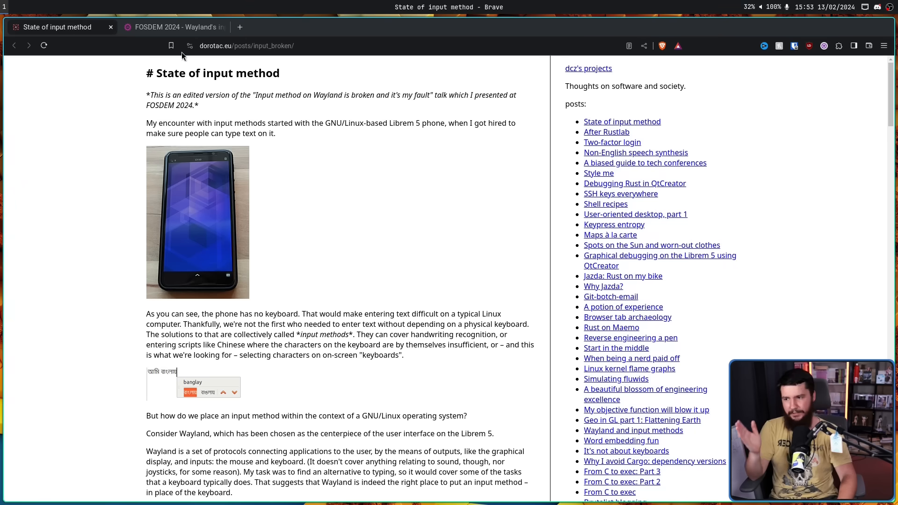
pyautogui.click(172, 28)
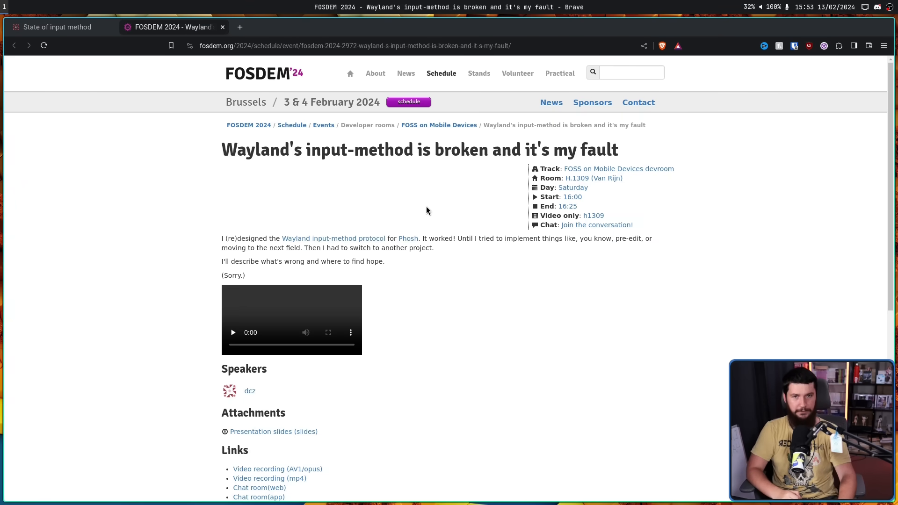
pyautogui.click(240, 27)
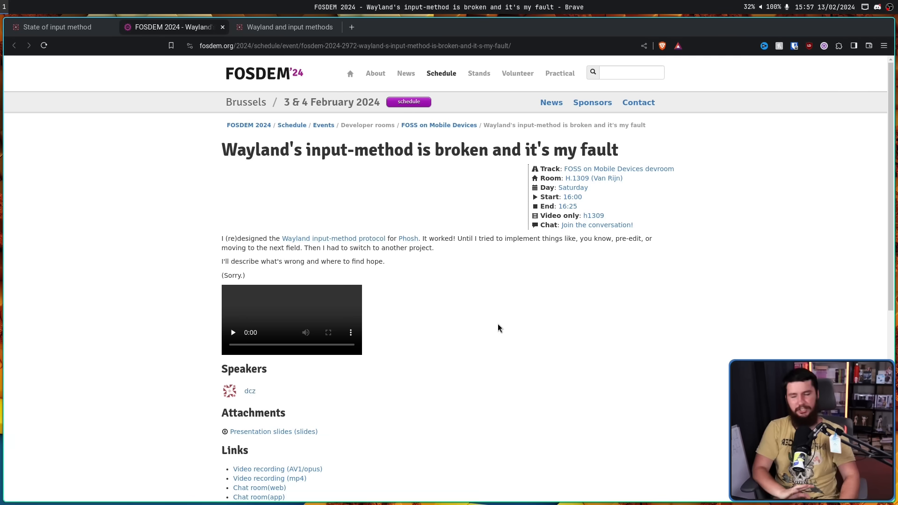
pyautogui.moveTo(598, 258)
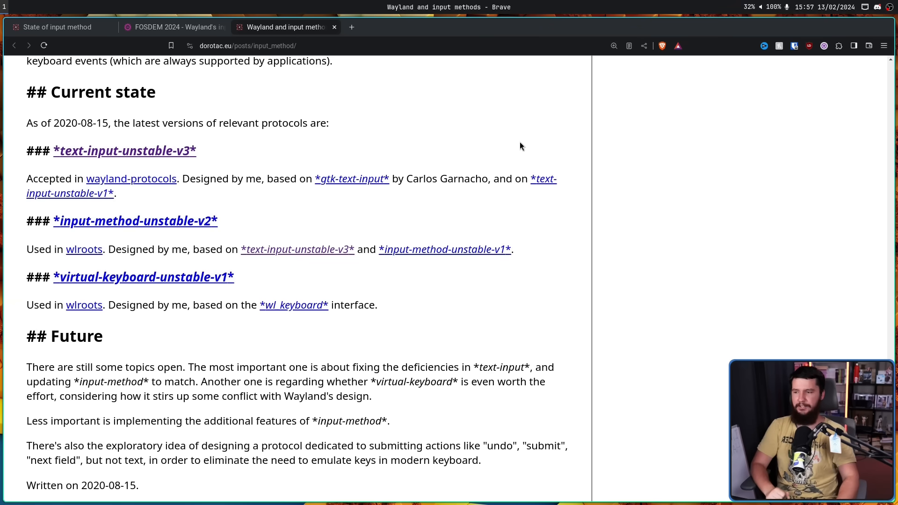
pyautogui.moveTo(477, 136)
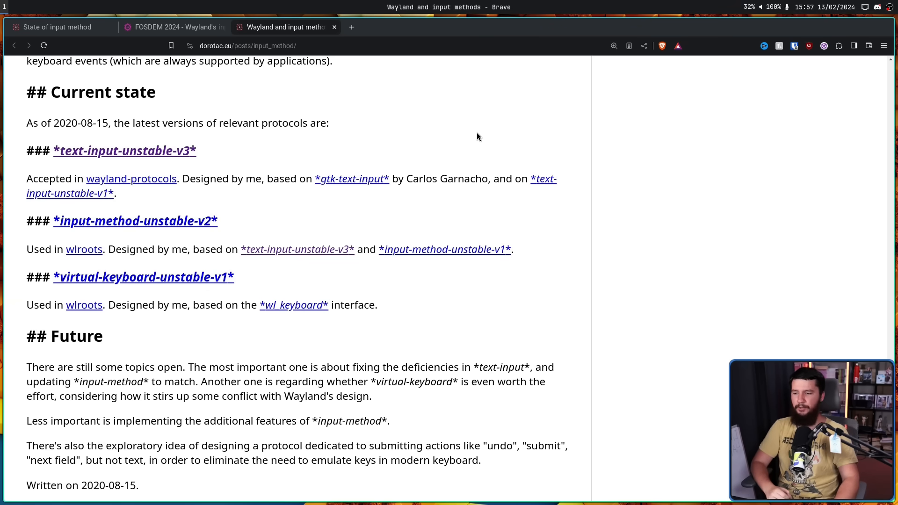
pyautogui.moveTo(467, 99)
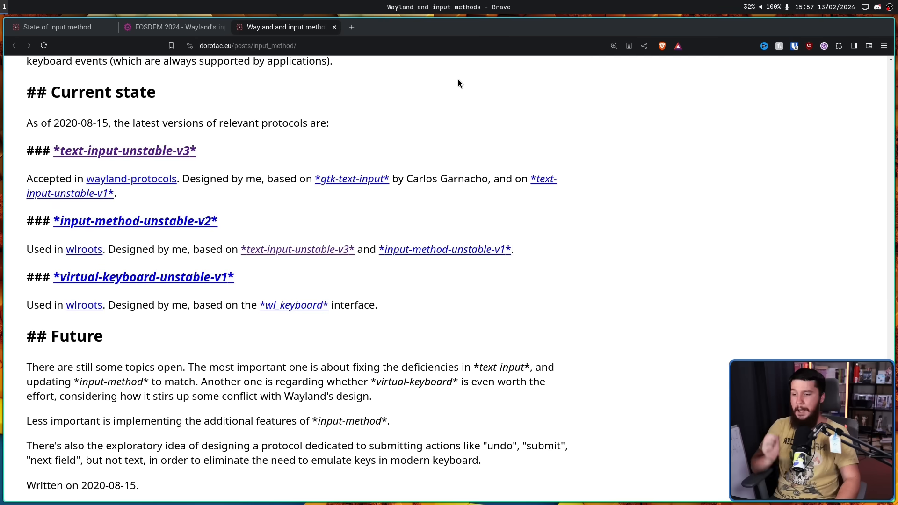
pyautogui.moveTo(458, 105)
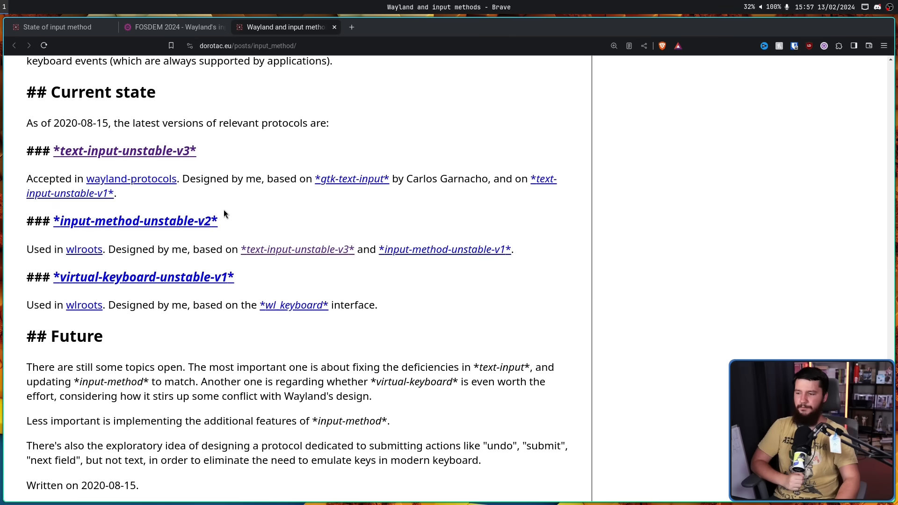
pyautogui.moveTo(264, 232)
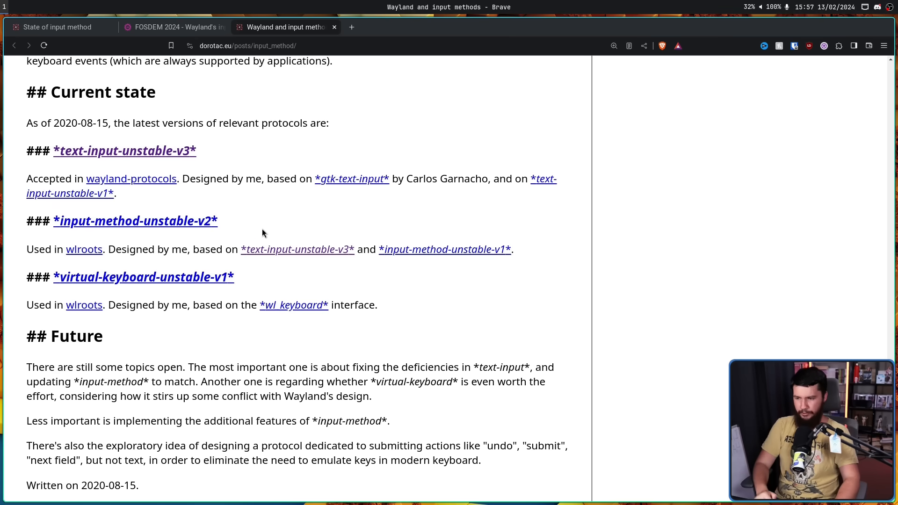
pyautogui.moveTo(190, 239)
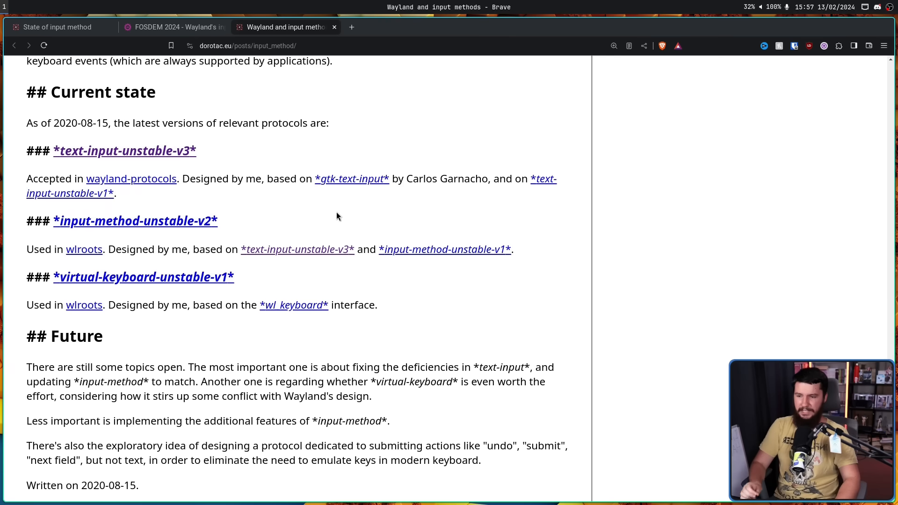
pyautogui.moveTo(386, 218)
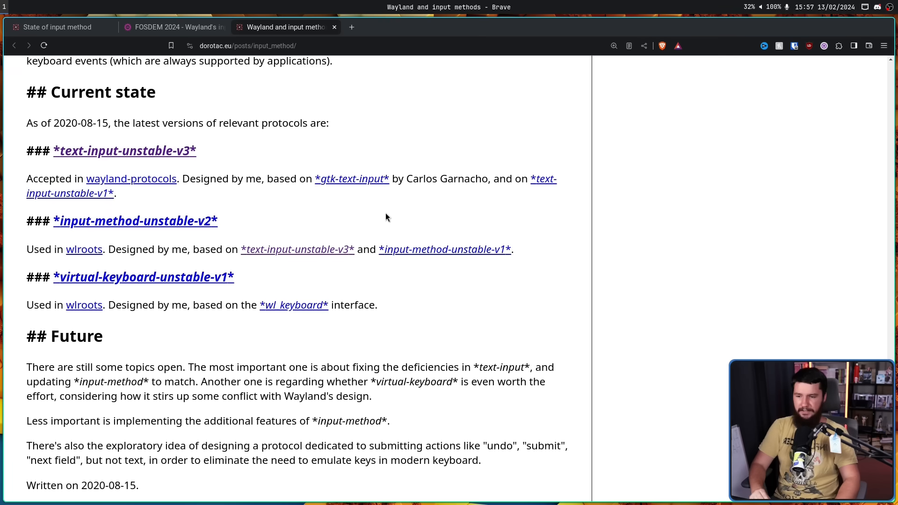
pyautogui.moveTo(203, 220)
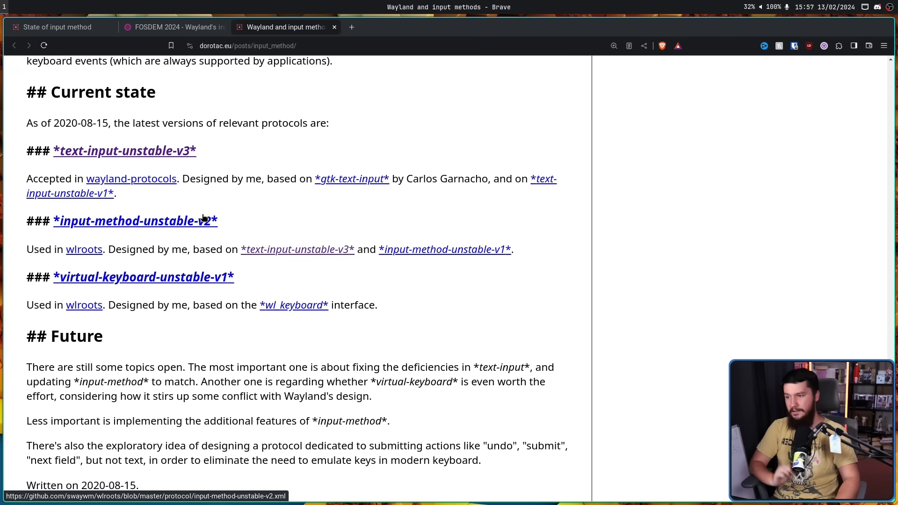
pyautogui.moveTo(235, 211)
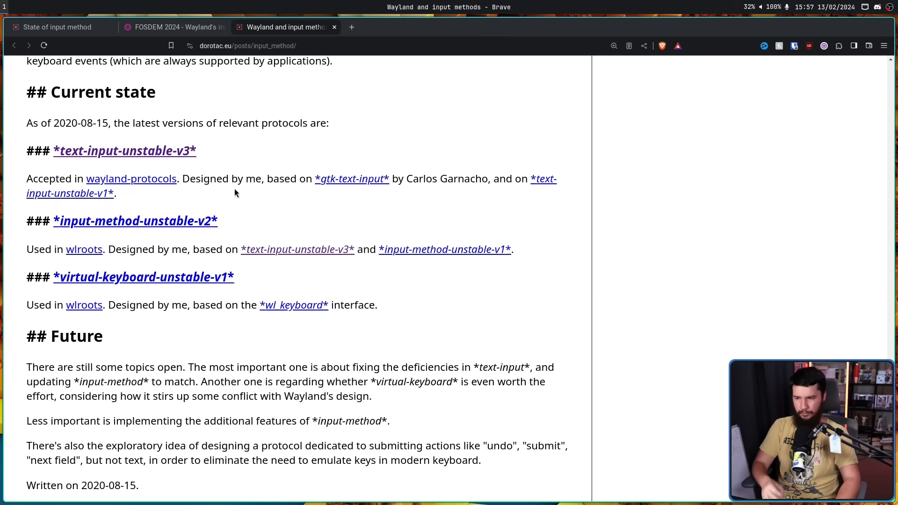
pyautogui.moveTo(244, 172)
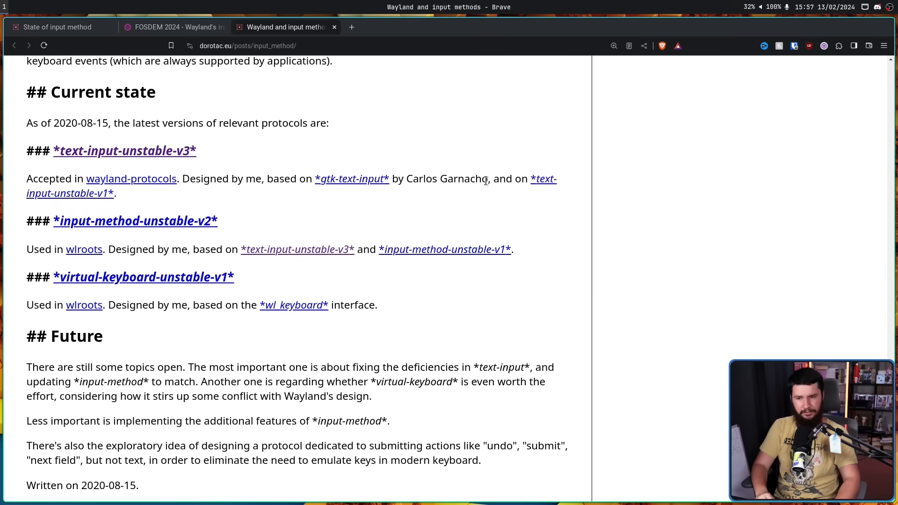
# - Read the Current state protocol list in Wayland and input methods, clear the highlight, and return to the State of input method post
pyautogui.doubleClick(464, 178)
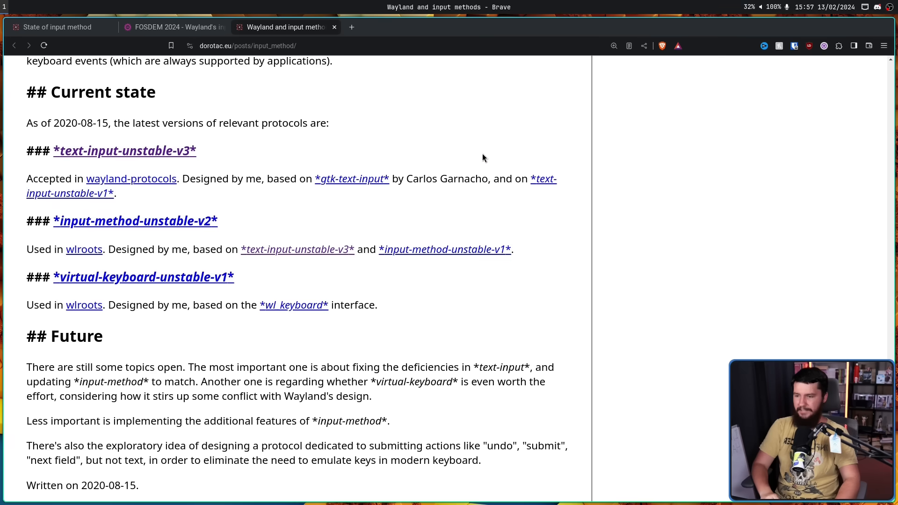
pyautogui.moveTo(344, 284)
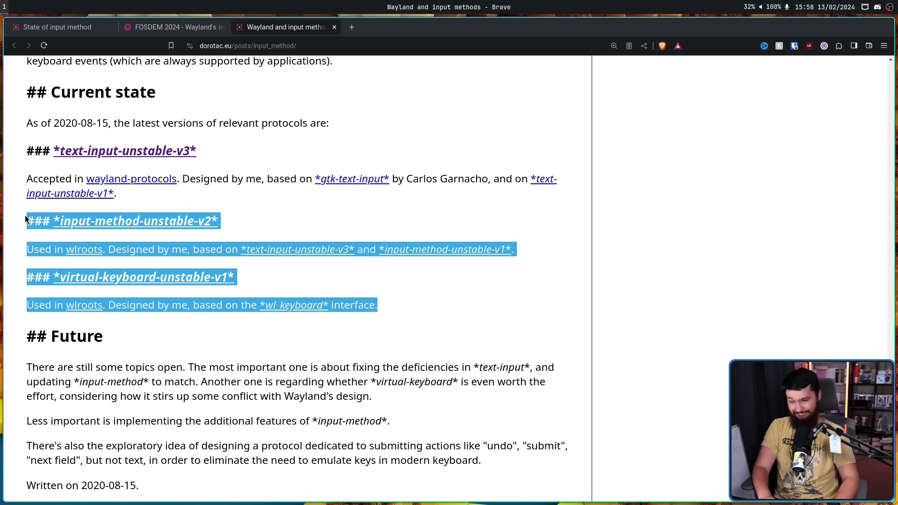
pyautogui.click(404, 305)
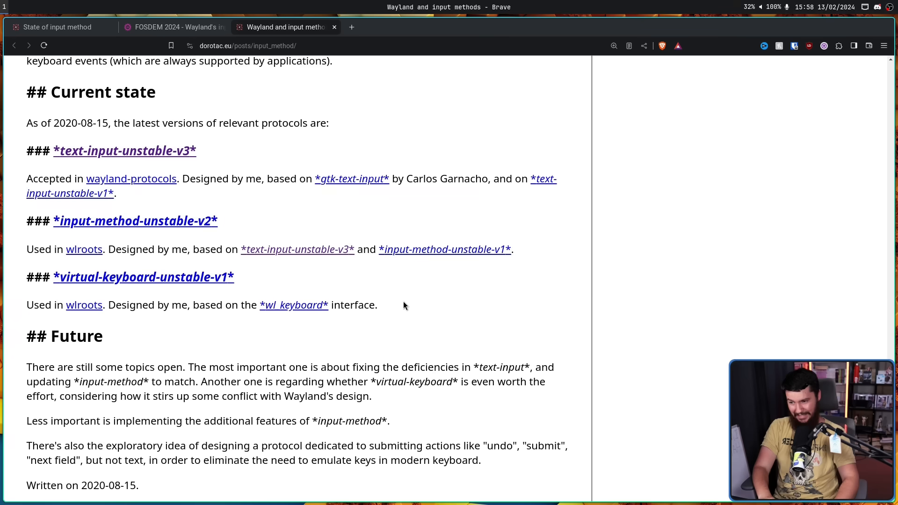
pyautogui.moveTo(351, 198)
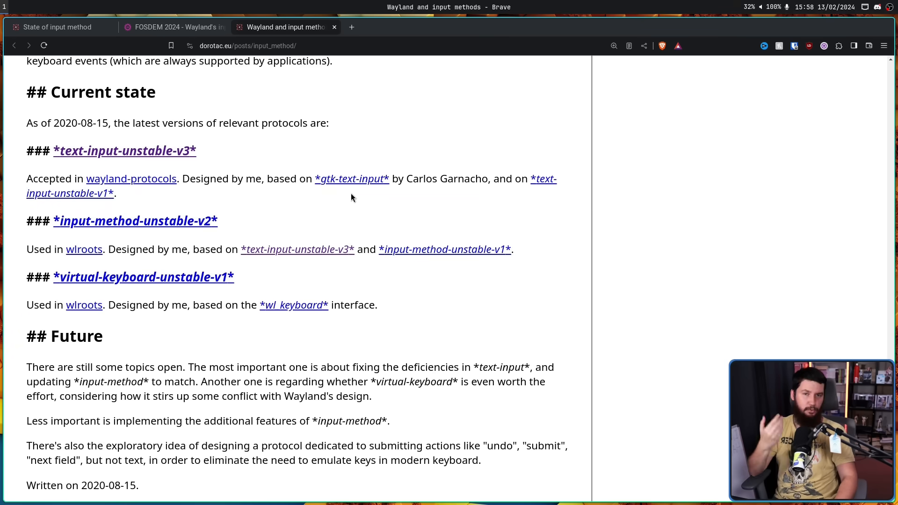
pyautogui.click(58, 27)
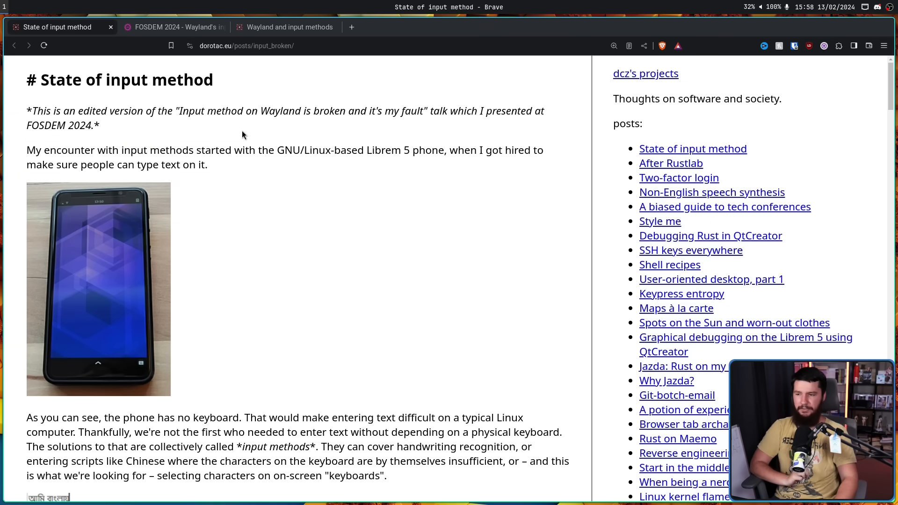
pyautogui.moveTo(282, 127)
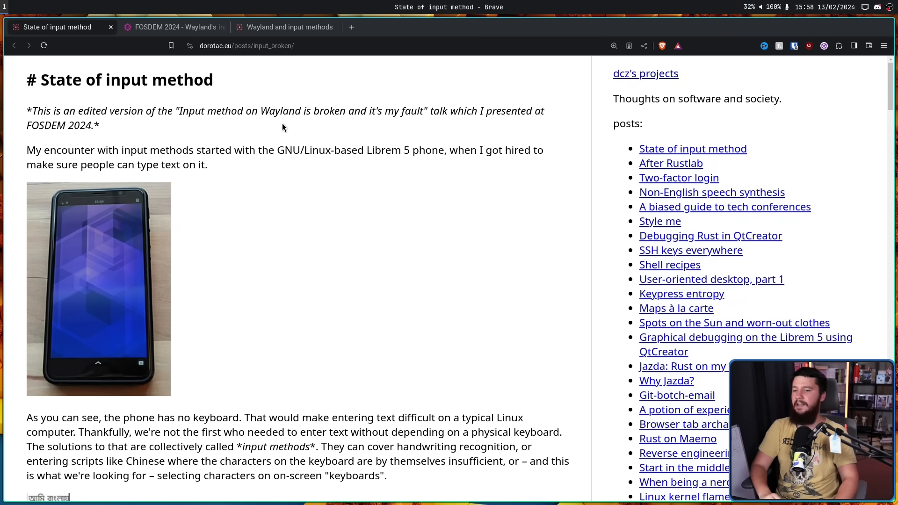
pyautogui.moveTo(286, 124)
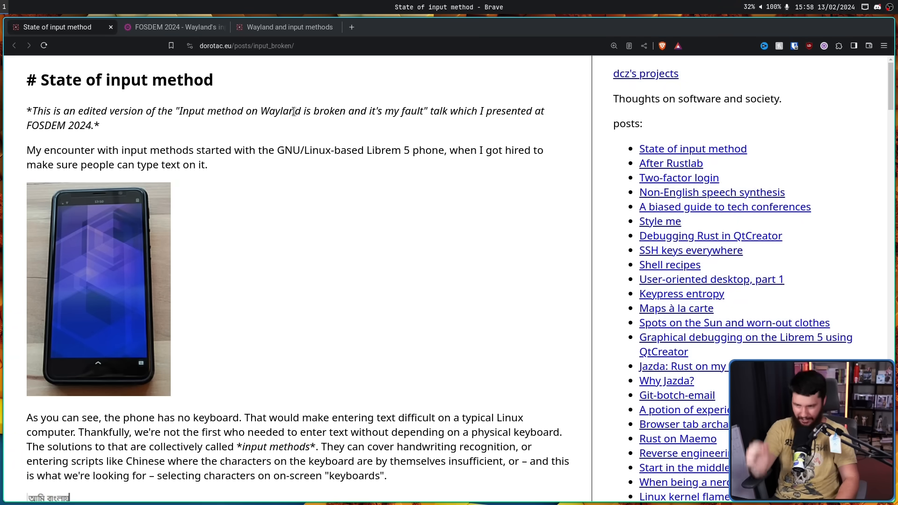
# - Scroll the input_broken post down to the Wayland protocols explanation above Mistake 1, clearing a stray selection
pyautogui.scroll(-3)
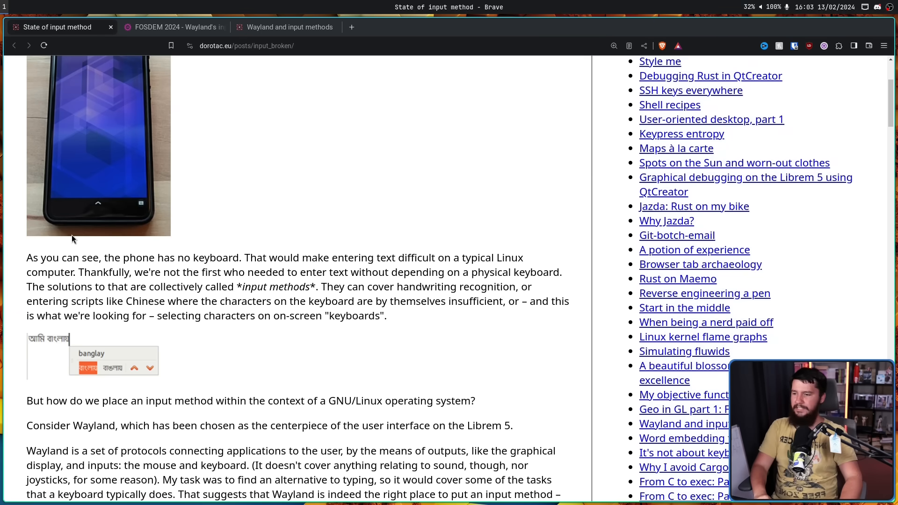
pyautogui.moveTo(89, 254)
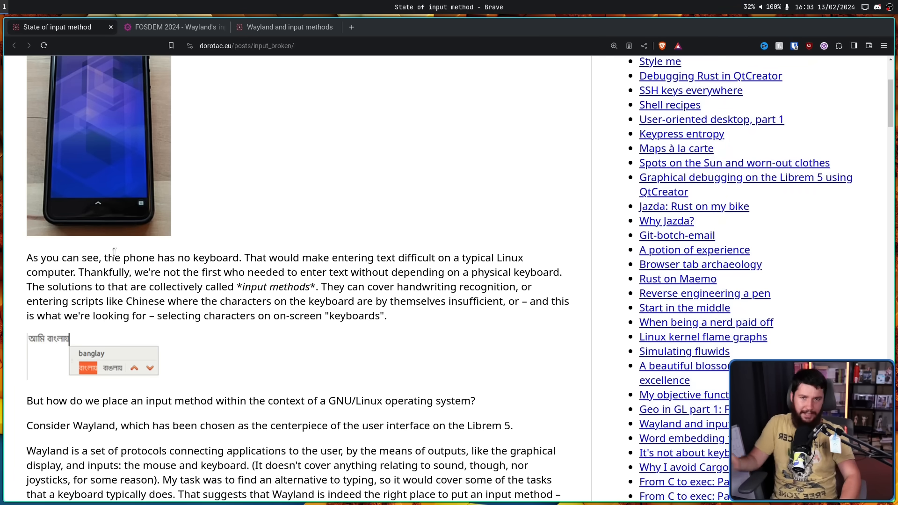
pyautogui.moveTo(121, 211)
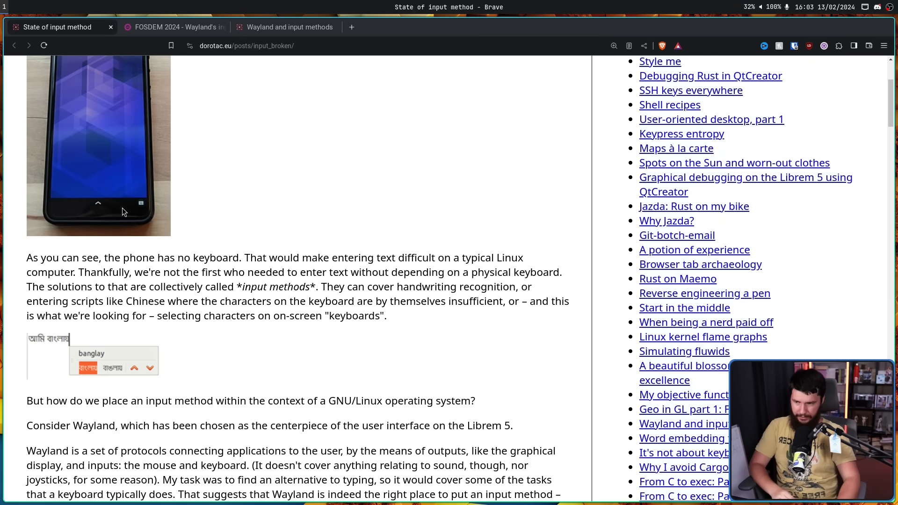
pyautogui.moveTo(153, 219)
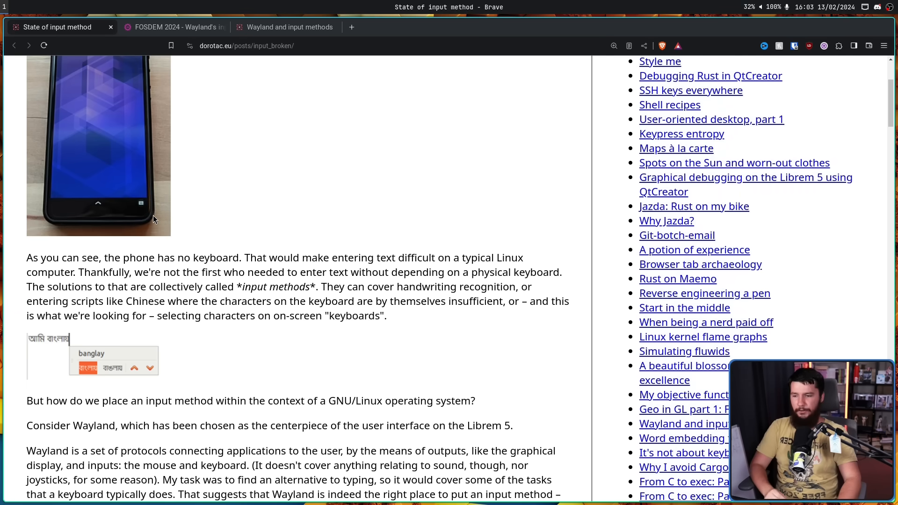
pyautogui.moveTo(386, 223)
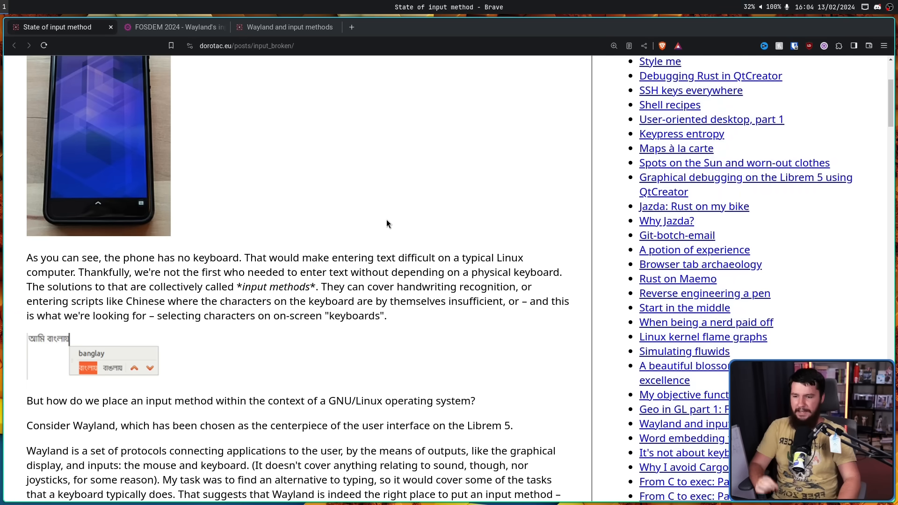
pyautogui.moveTo(393, 208)
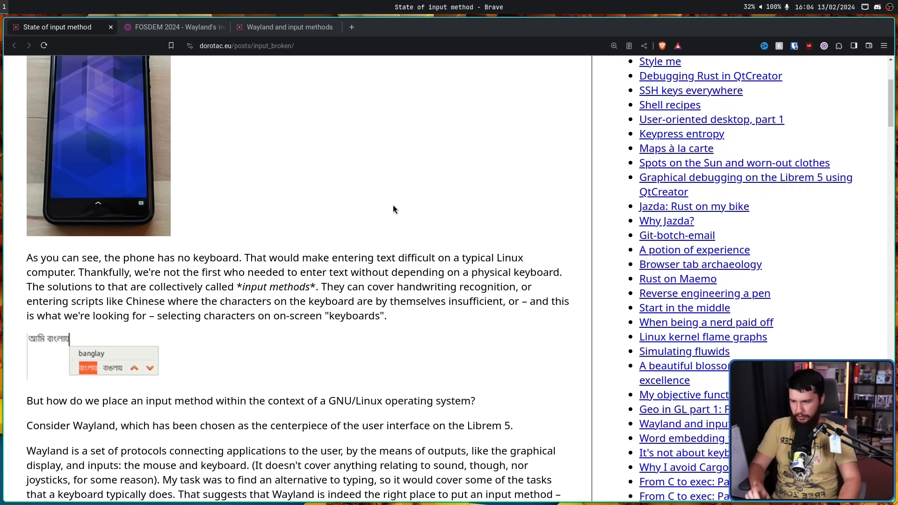
pyautogui.moveTo(319, 288)
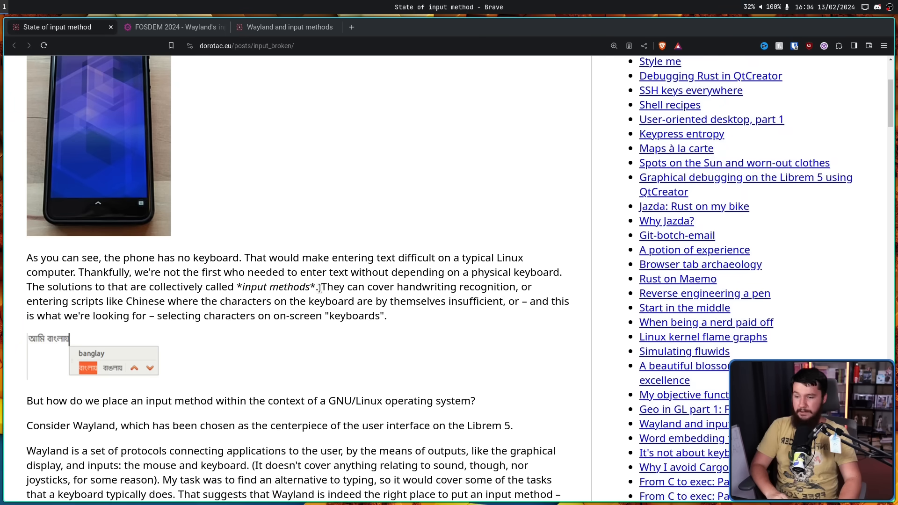
pyautogui.scroll(-3)
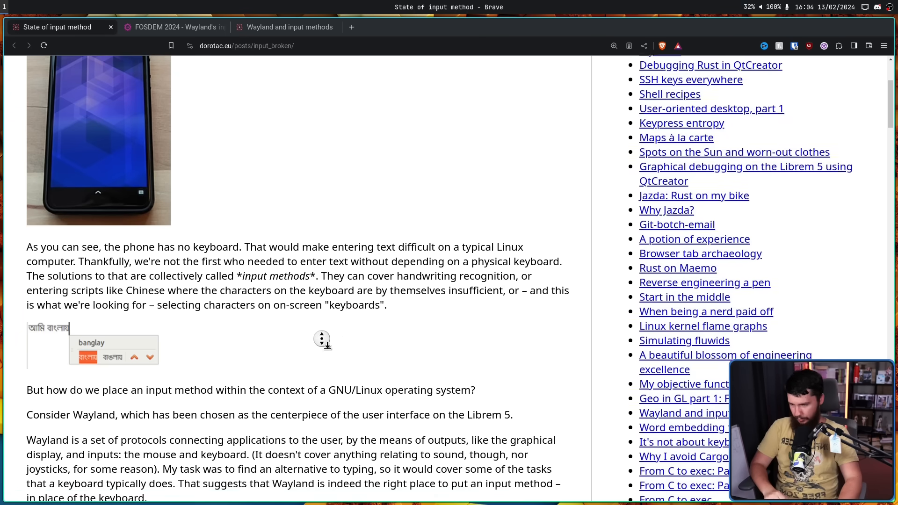
pyautogui.scroll(-3)
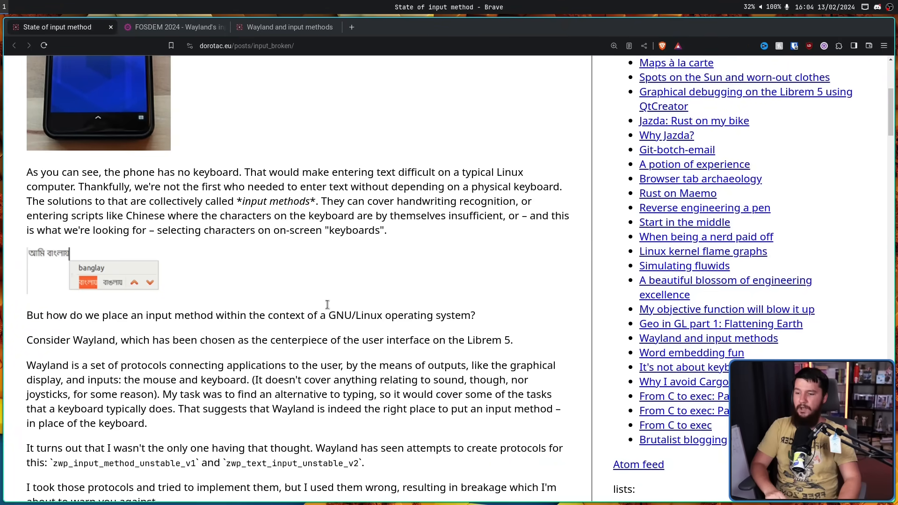
pyautogui.scroll(-3)
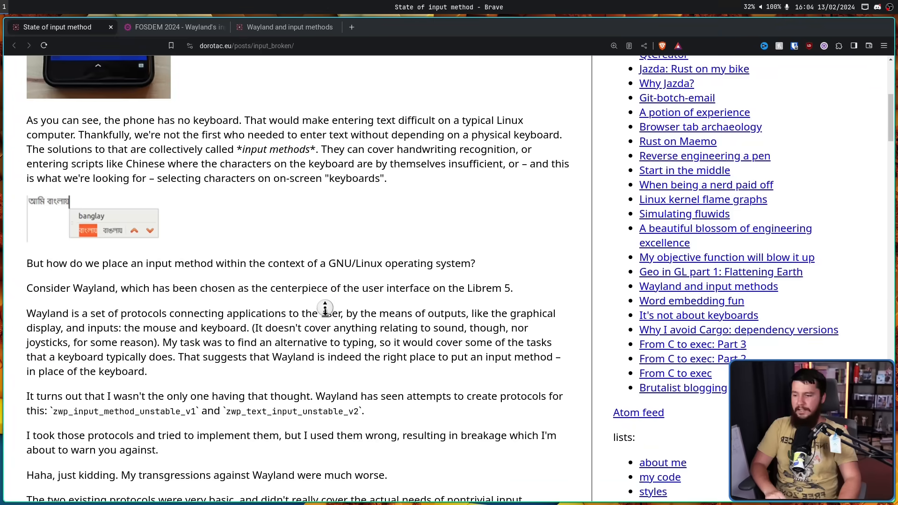
pyautogui.scroll(-3)
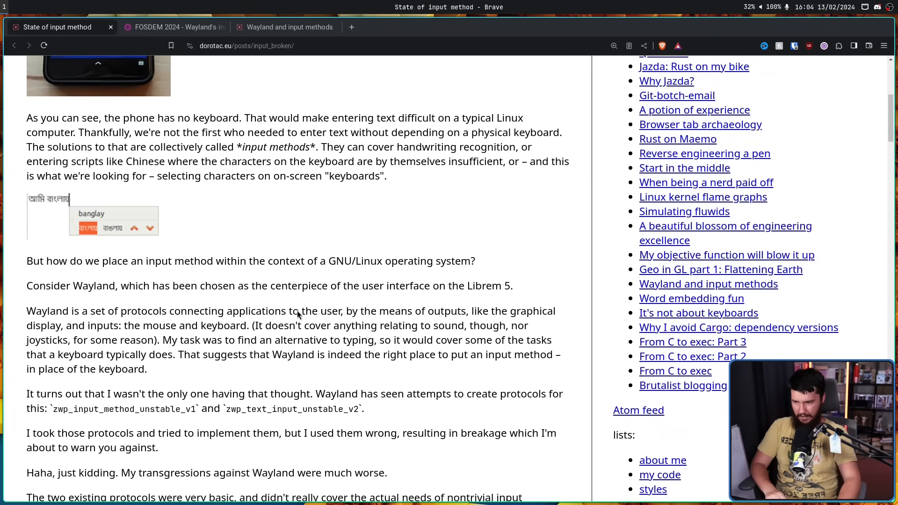
pyautogui.scroll(-3)
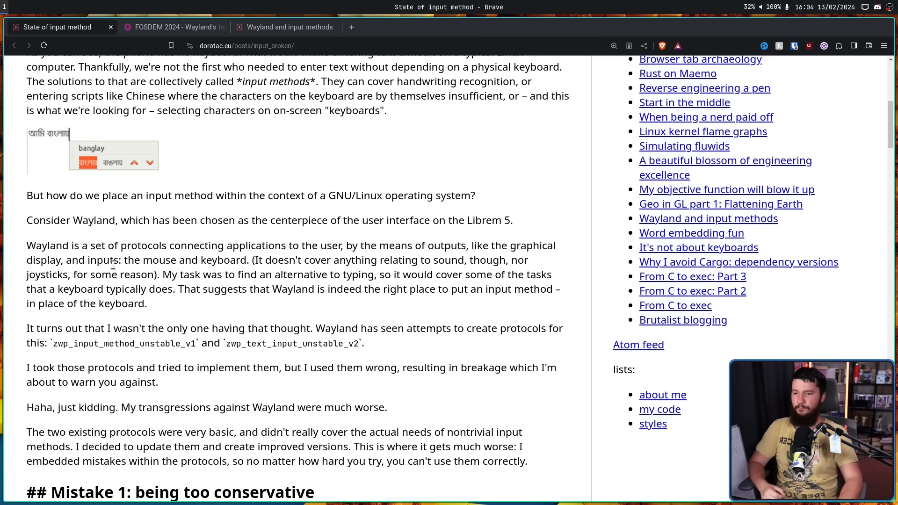
pyautogui.moveTo(353, 252)
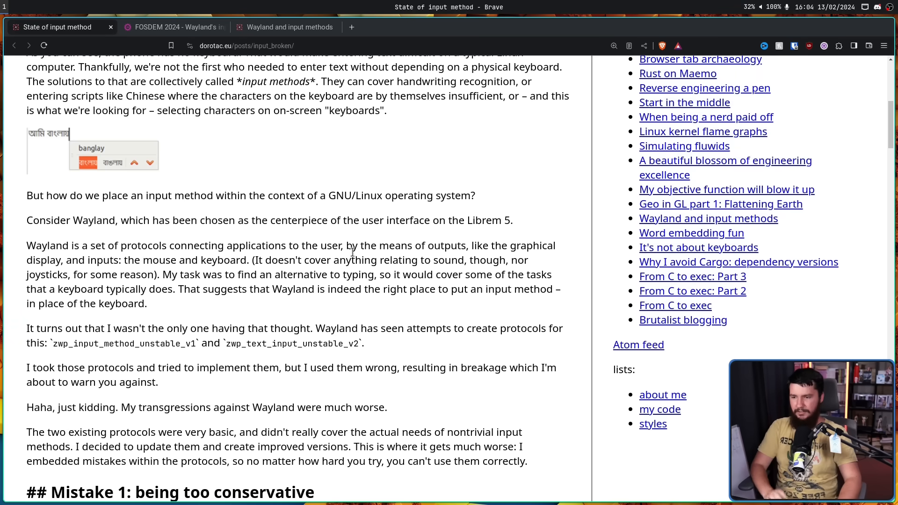
pyautogui.moveTo(365, 248)
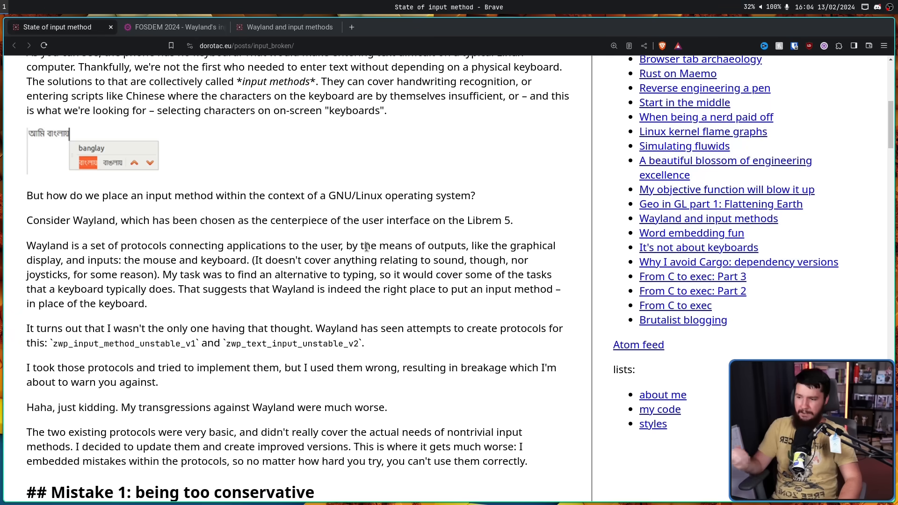
pyautogui.moveTo(370, 239)
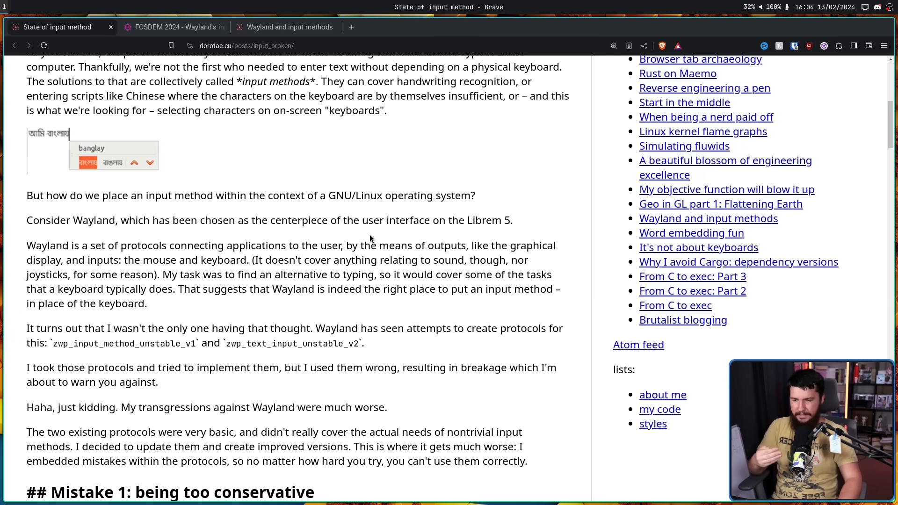
pyautogui.moveTo(378, 219)
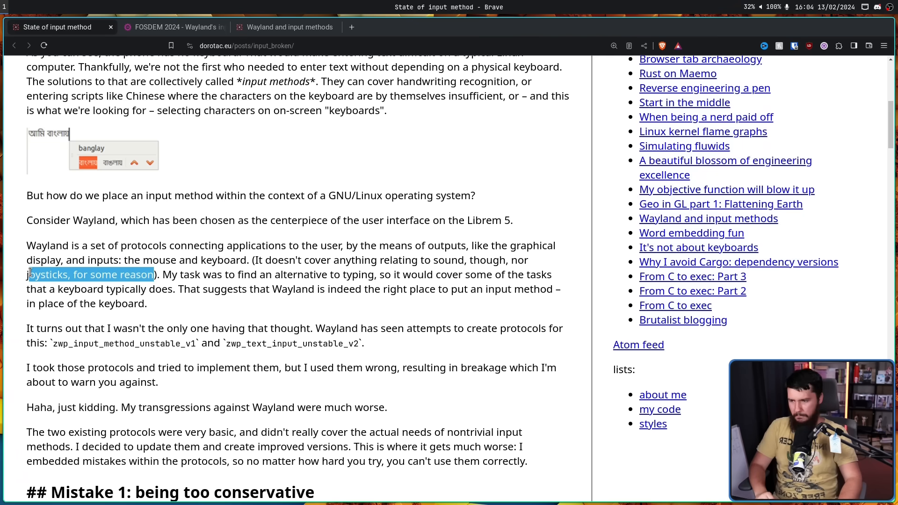
pyautogui.click(165, 274)
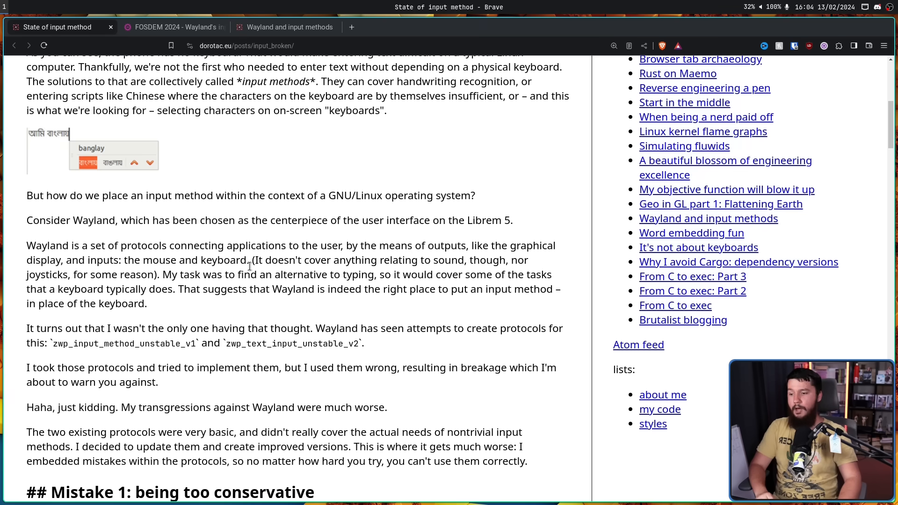
pyautogui.moveTo(296, 256)
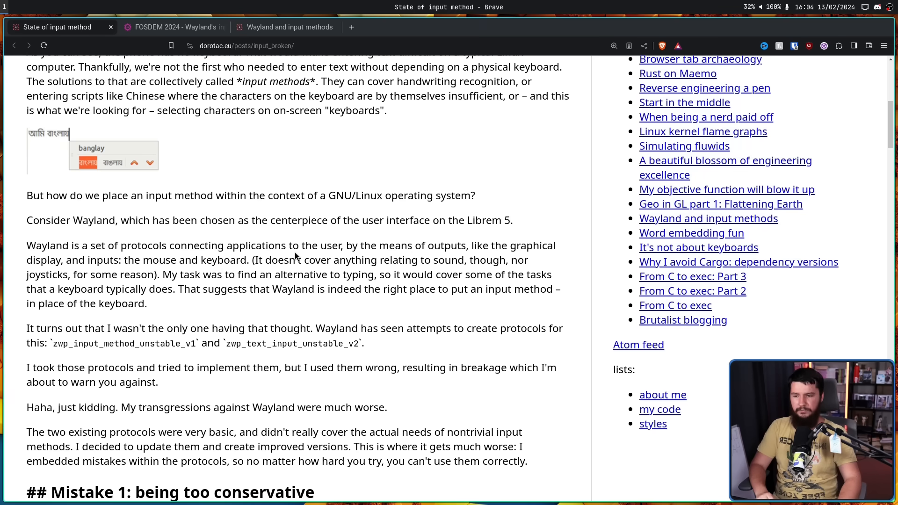
pyautogui.moveTo(303, 241)
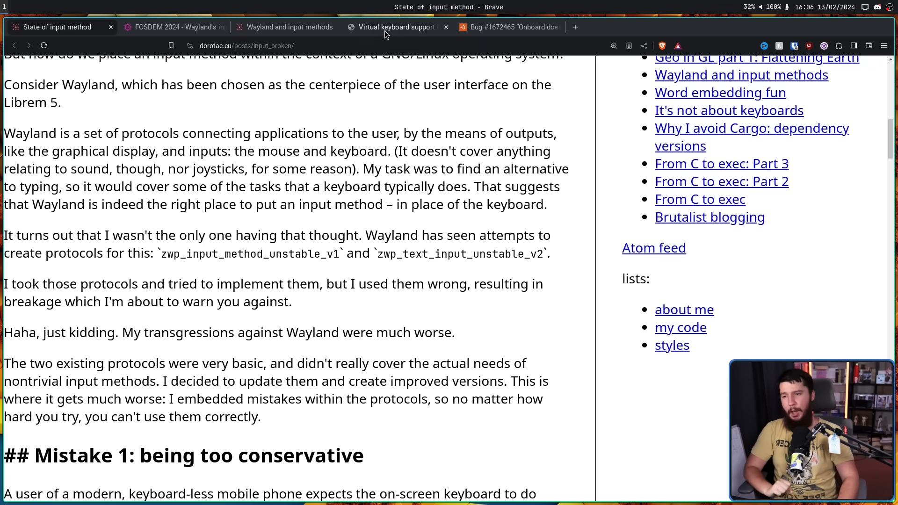
# - Search the KWin virtual keyboard post and the Onboard Wayland bug for 'zwp' and select zwp_text_input_unstable_v2
pyautogui.click(395, 27)
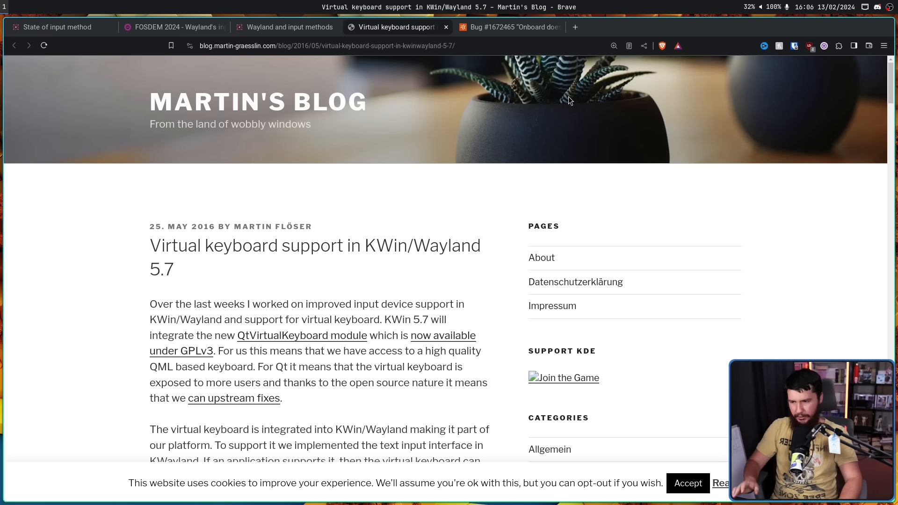
pyautogui.moveTo(427, 254)
pyautogui.write('z')
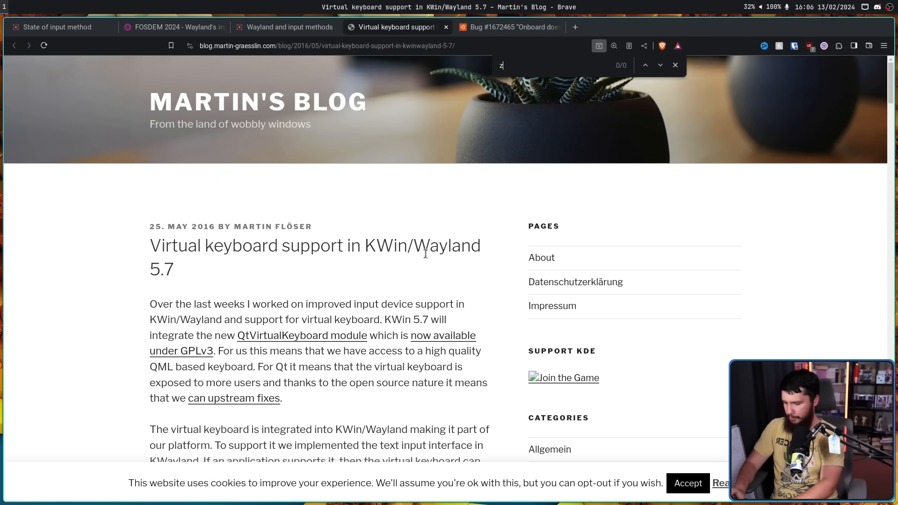
pyautogui.write('wp')
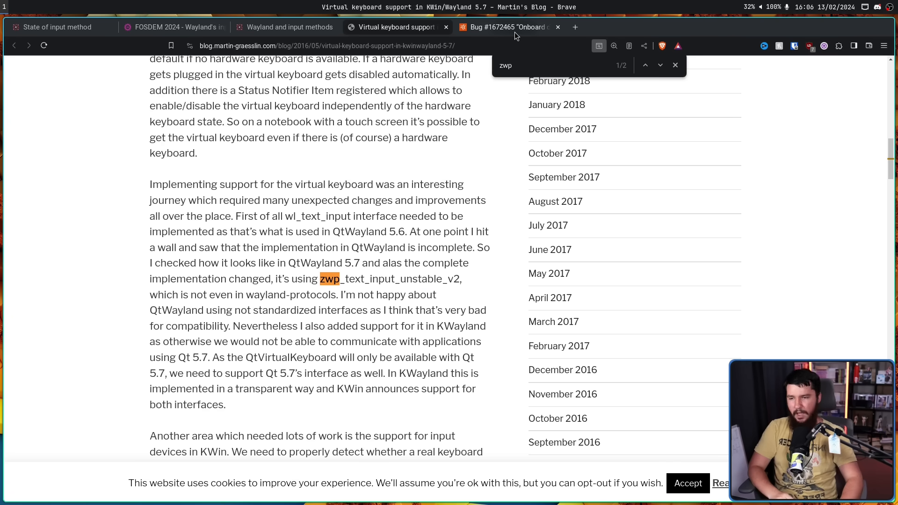
pyautogui.click(507, 27)
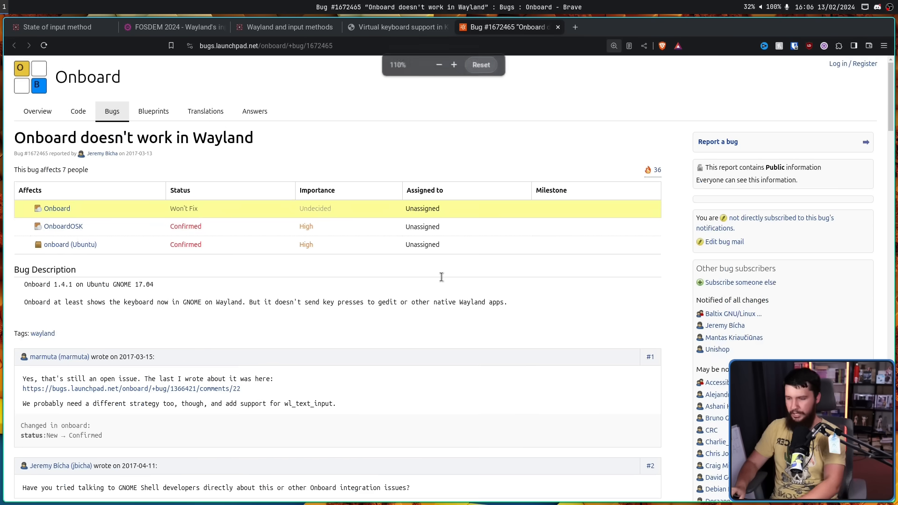
pyautogui.write('zwp')
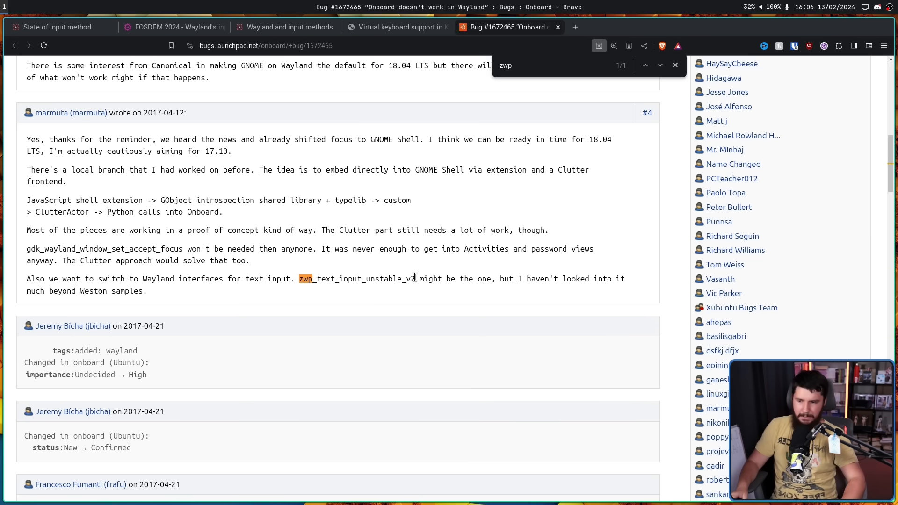
pyautogui.doubleClick(354, 279)
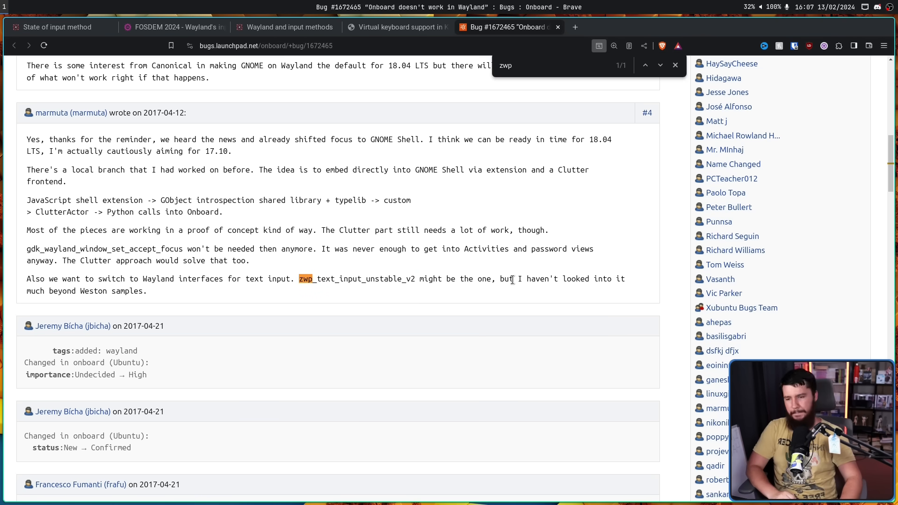
pyautogui.moveTo(174, 303)
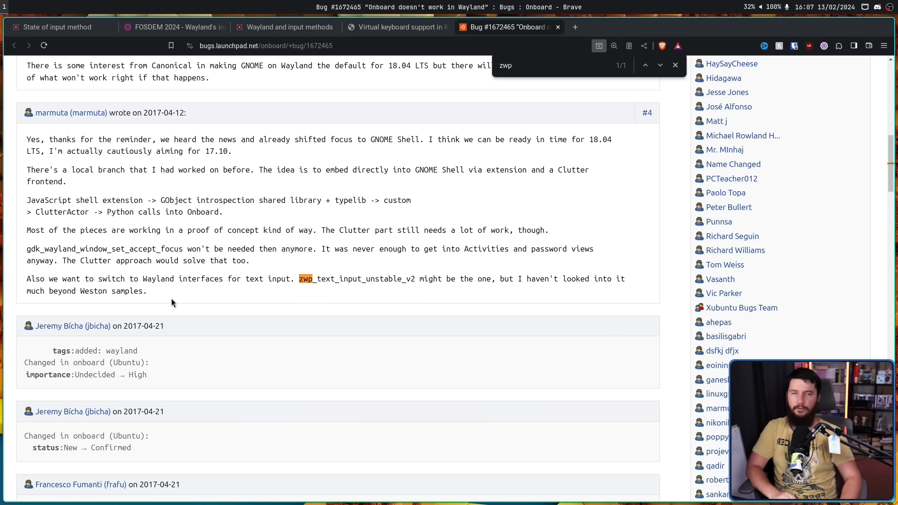
pyautogui.click(57, 27)
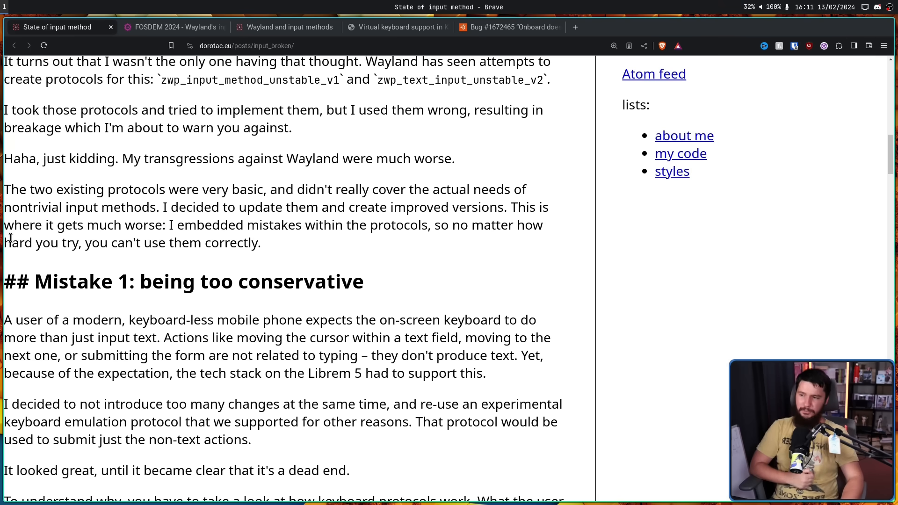
pyautogui.moveTo(6, 261)
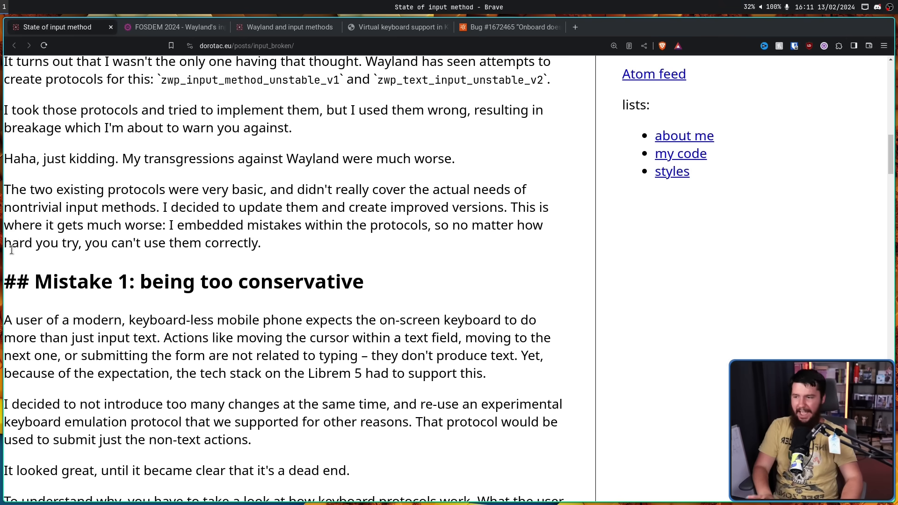
pyautogui.moveTo(166, 232)
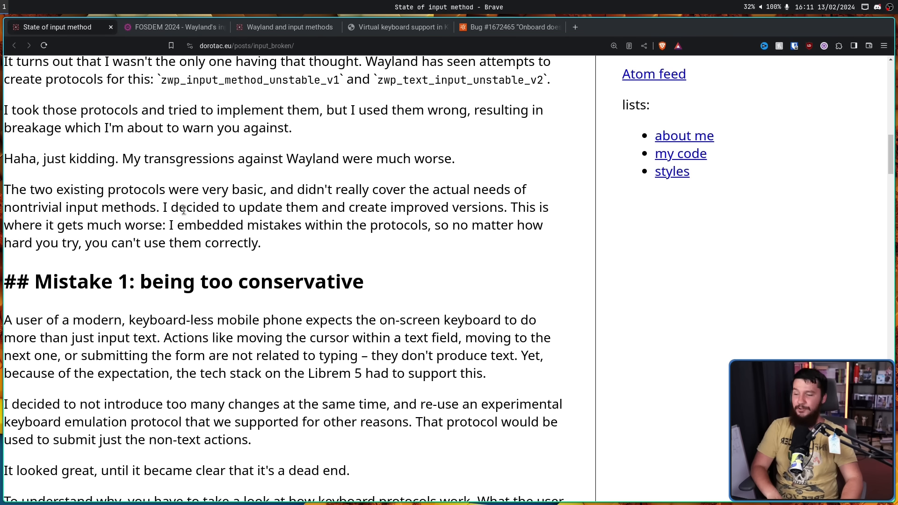
pyautogui.moveTo(266, 247)
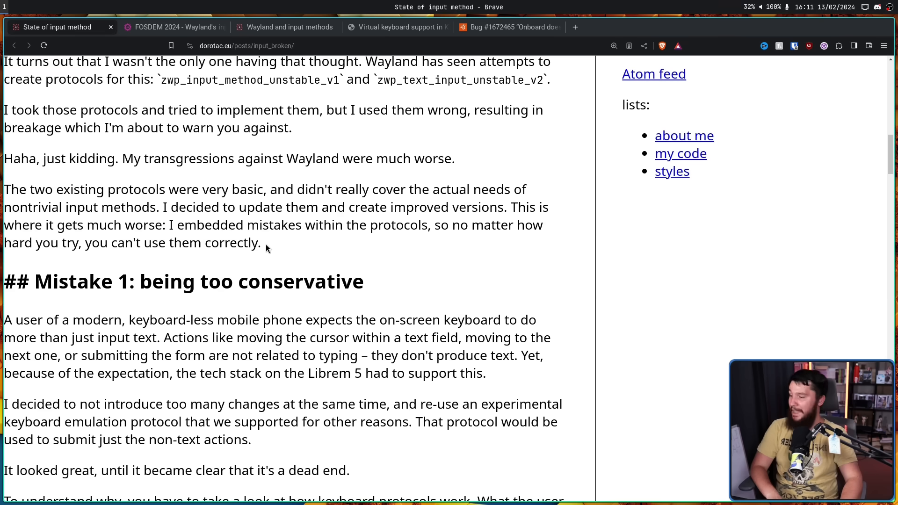
pyautogui.moveTo(4, 189); pyautogui.dragTo(266, 242)
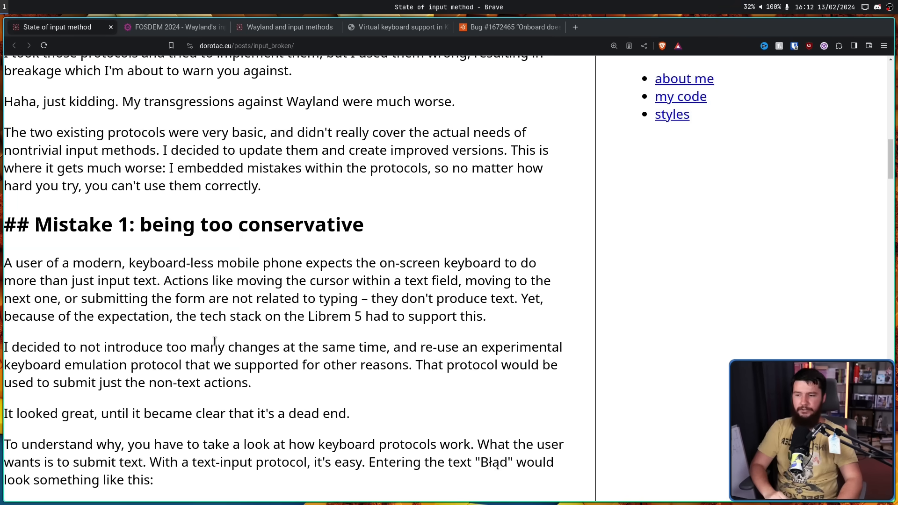
pyautogui.moveTo(393, 342)
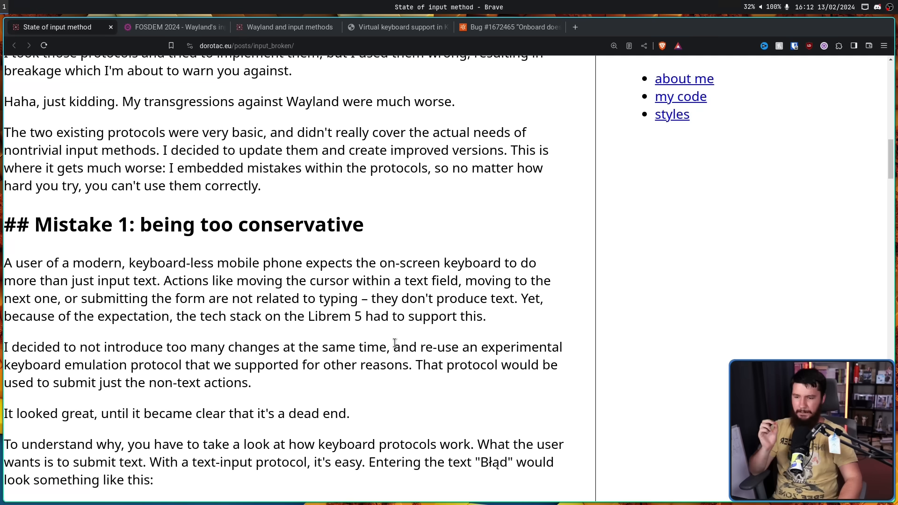
pyautogui.moveTo(411, 332)
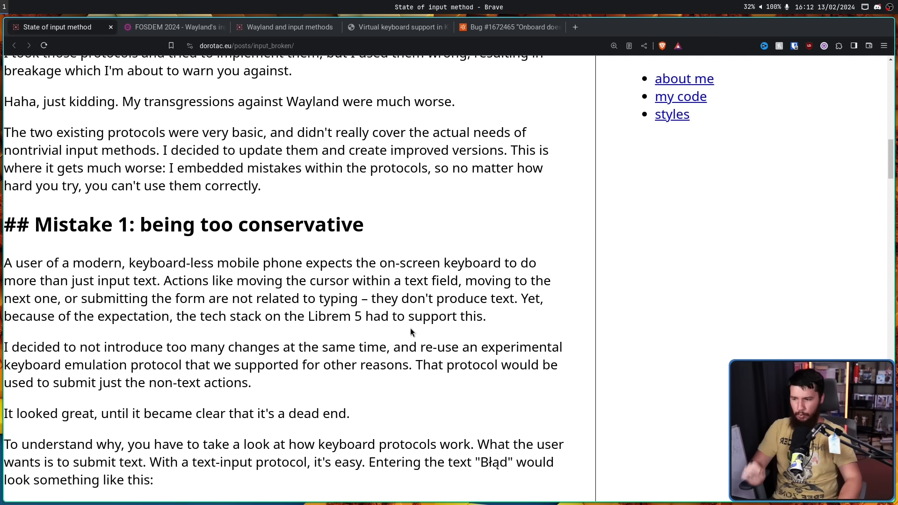
pyautogui.moveTo(415, 311)
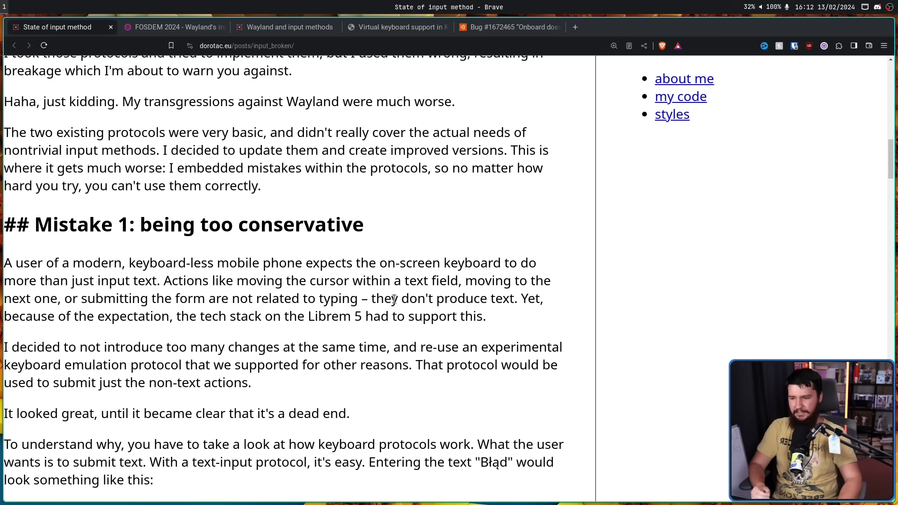
pyautogui.moveTo(399, 291)
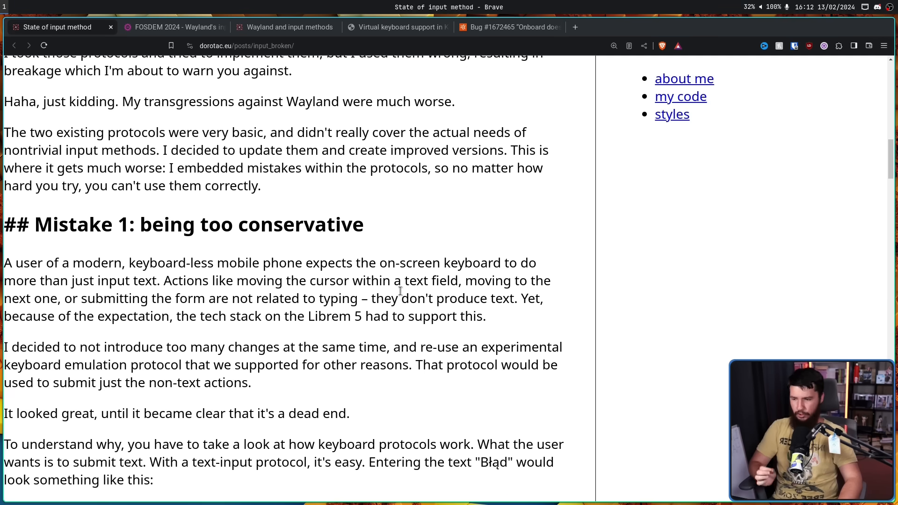
pyautogui.moveTo(425, 289)
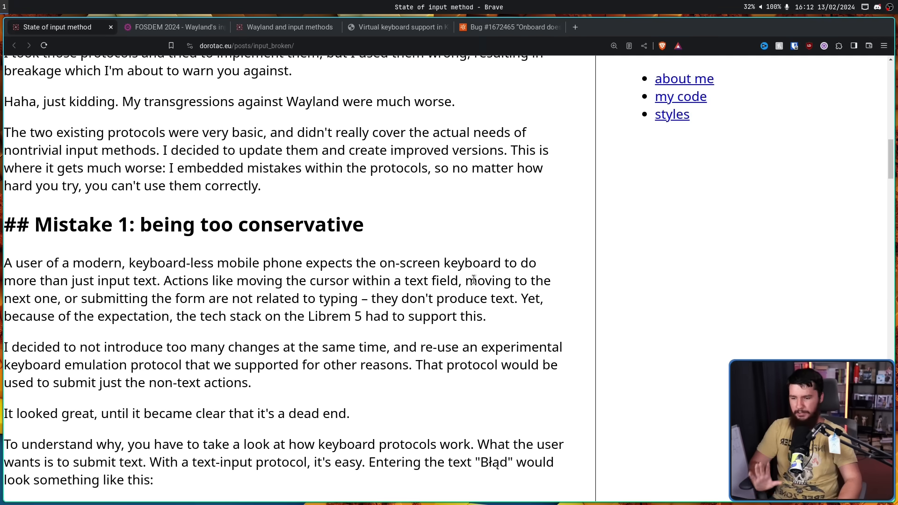
pyautogui.moveTo(448, 379)
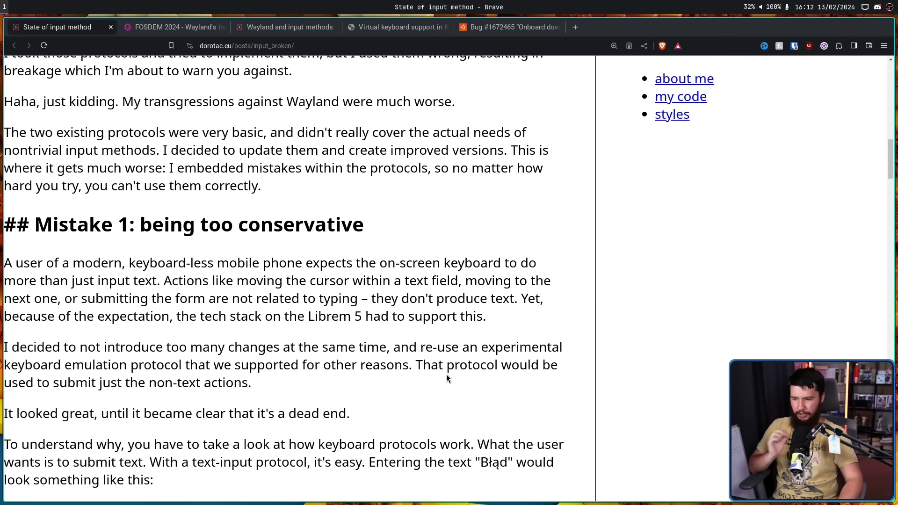
pyautogui.moveTo(450, 362)
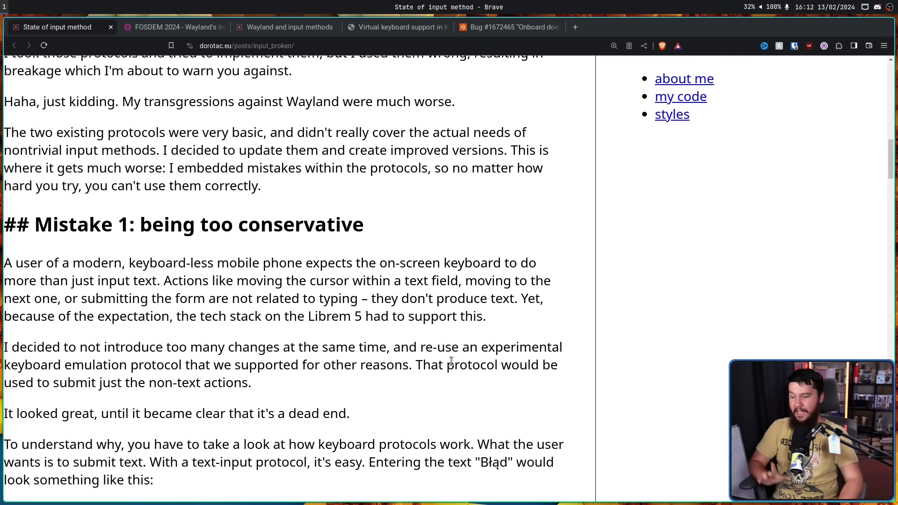
pyautogui.moveTo(456, 348)
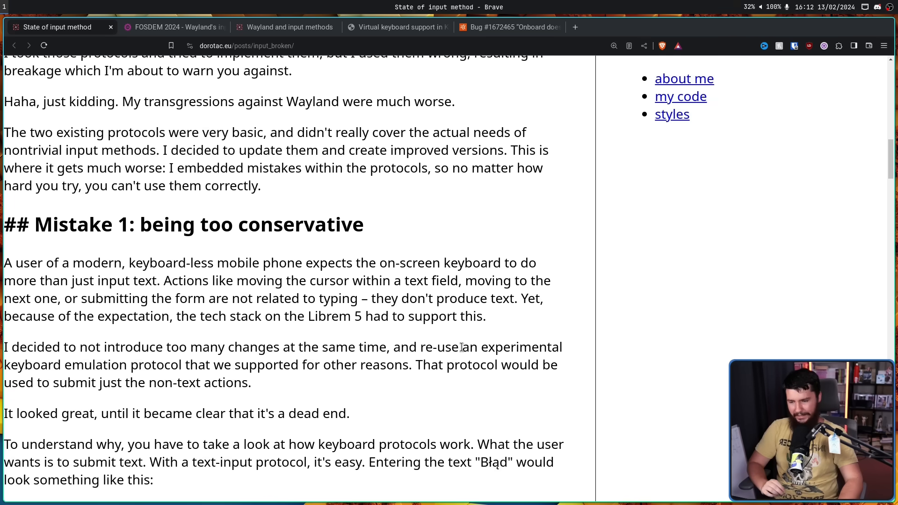
# - Scroll through the key-event examples, selecting the word Błąd and then the numeric KeyMap/KeyDown list
pyautogui.scroll(-3)
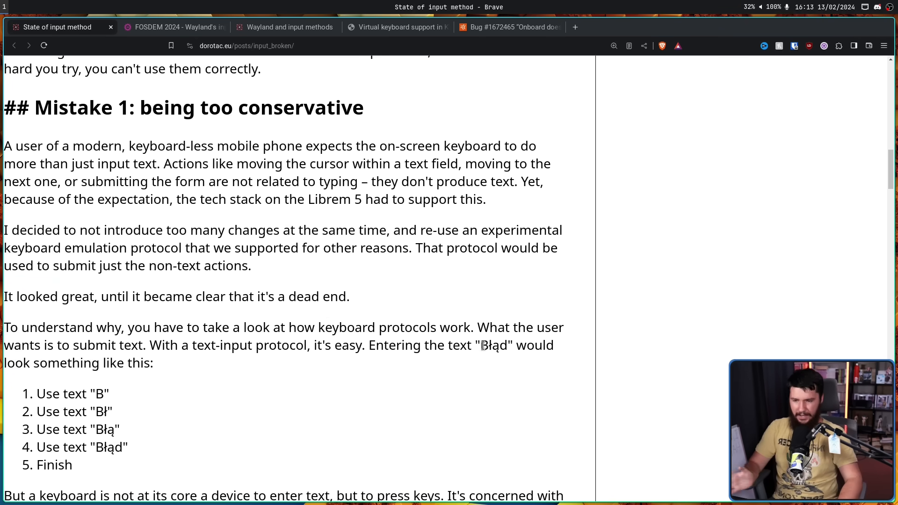
pyautogui.doubleClick(494, 345)
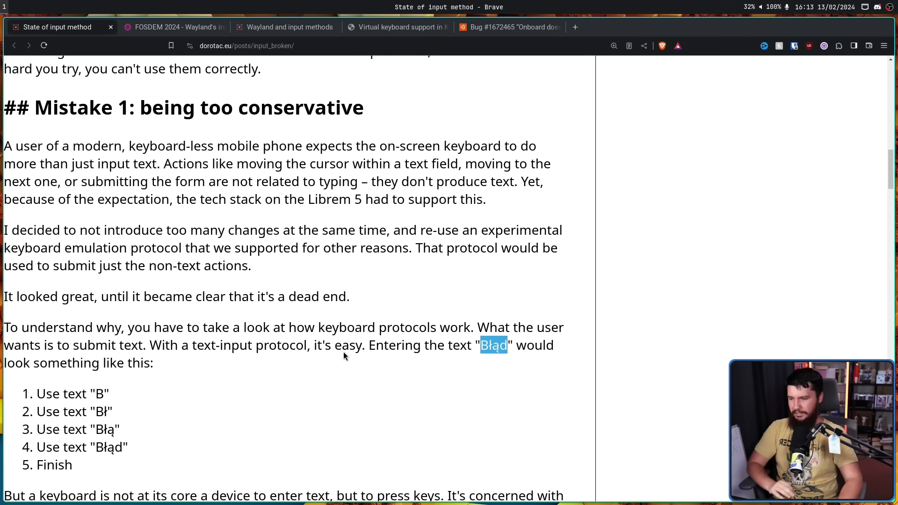
pyautogui.scroll(-3)
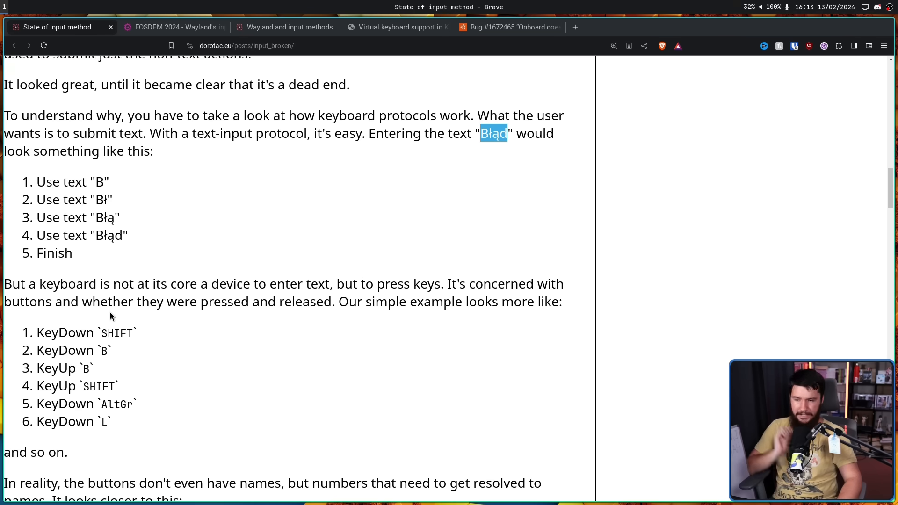
pyautogui.moveTo(241, 302)
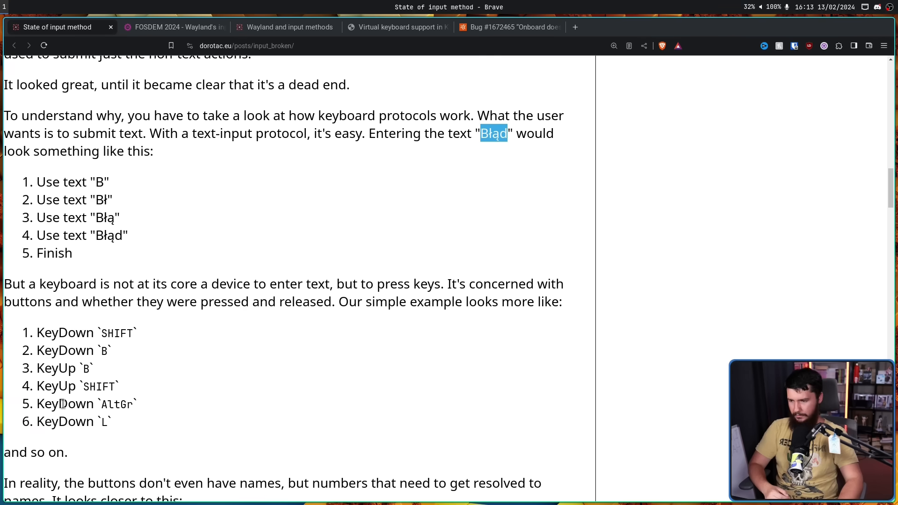
pyautogui.moveTo(163, 386)
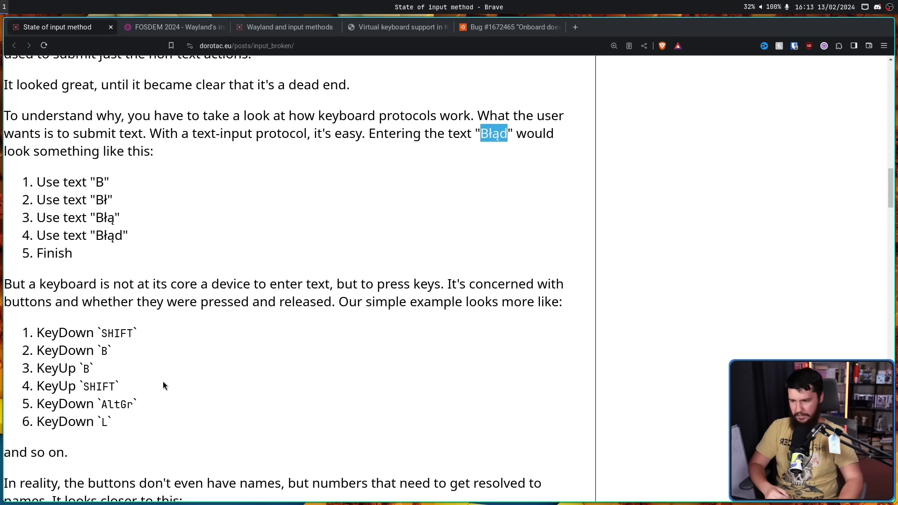
pyautogui.scroll(-3)
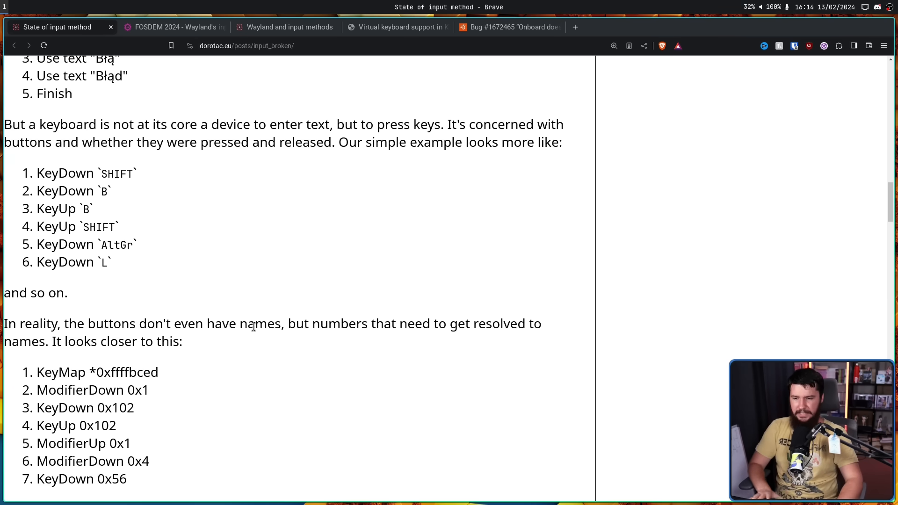
pyautogui.moveTo(235, 310)
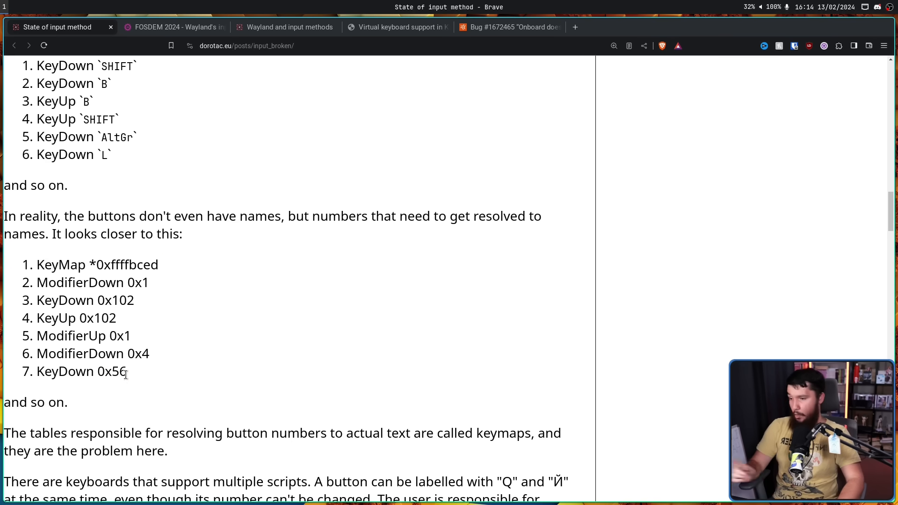
pyautogui.moveTo(36, 265); pyautogui.dragTo(128, 372)
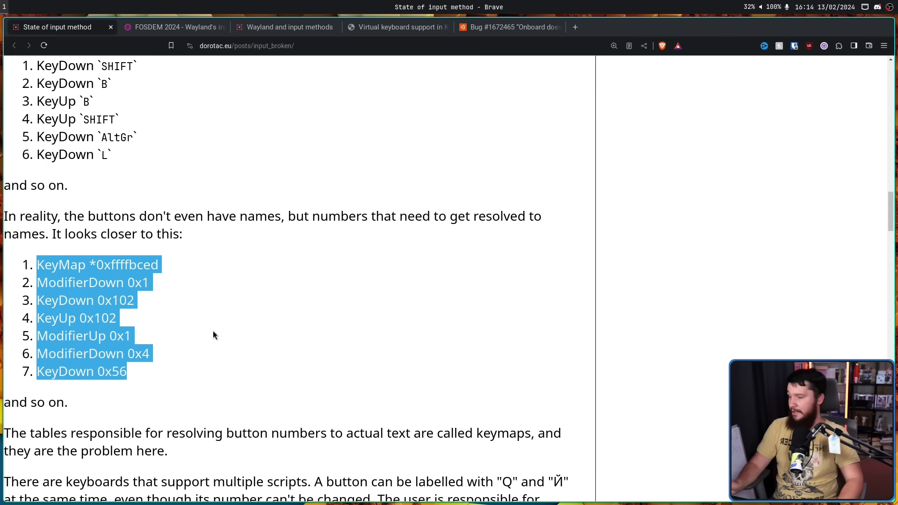
# - Scroll to the Й → 0x19 keyboard diagram with the Wayland and Firefox logos
pyautogui.scroll(-3)
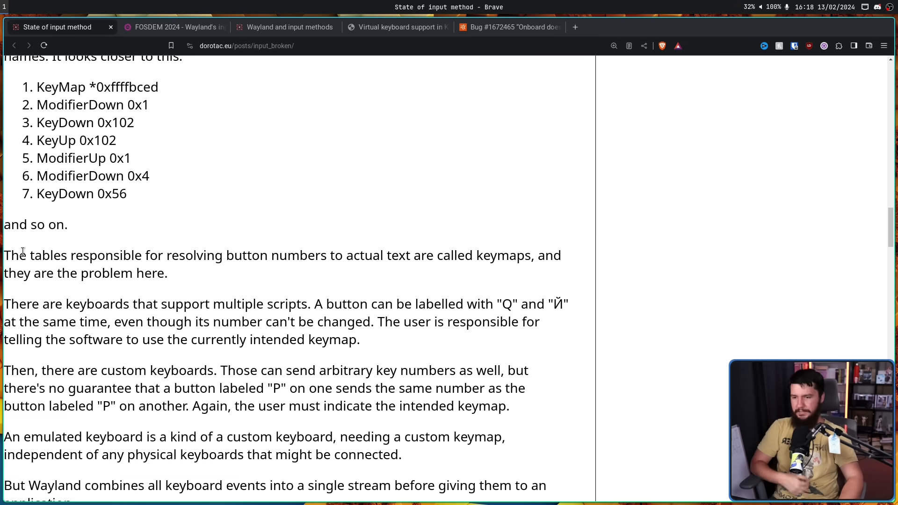
pyautogui.moveTo(86, 239)
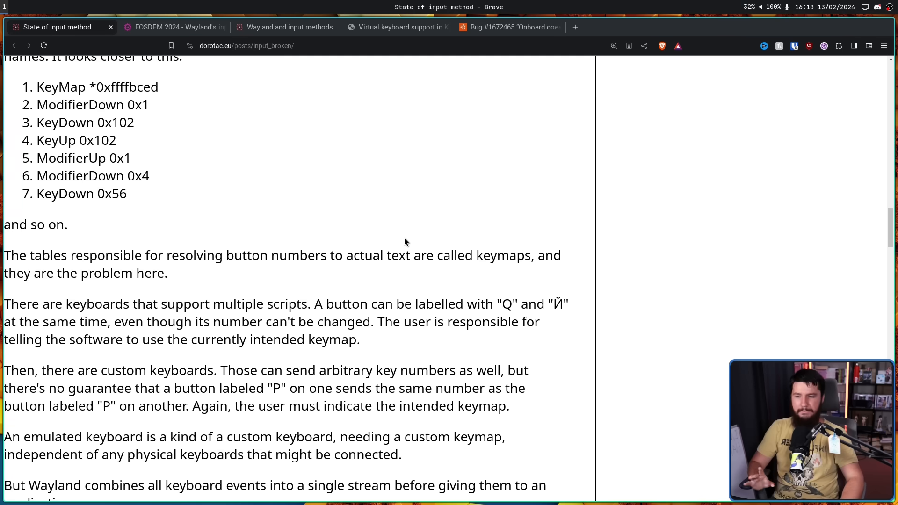
pyautogui.doubleClick(506, 303)
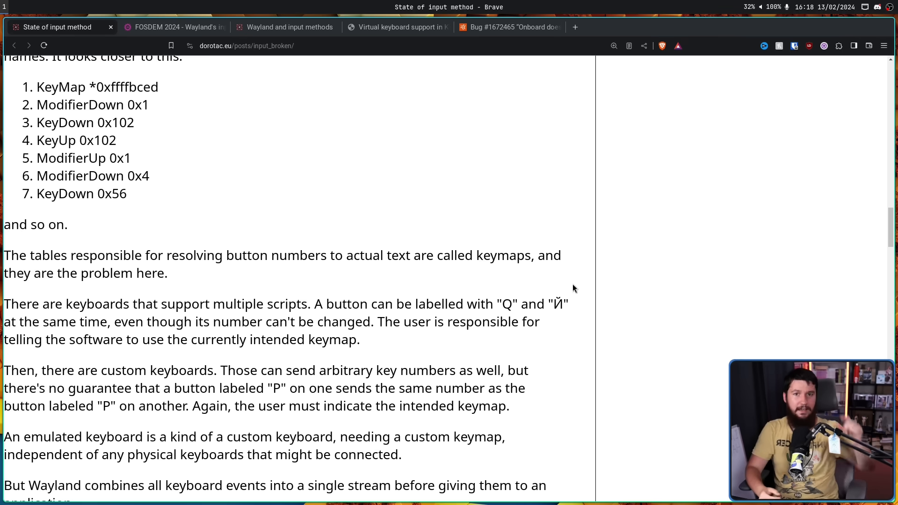
pyautogui.moveTo(542, 272)
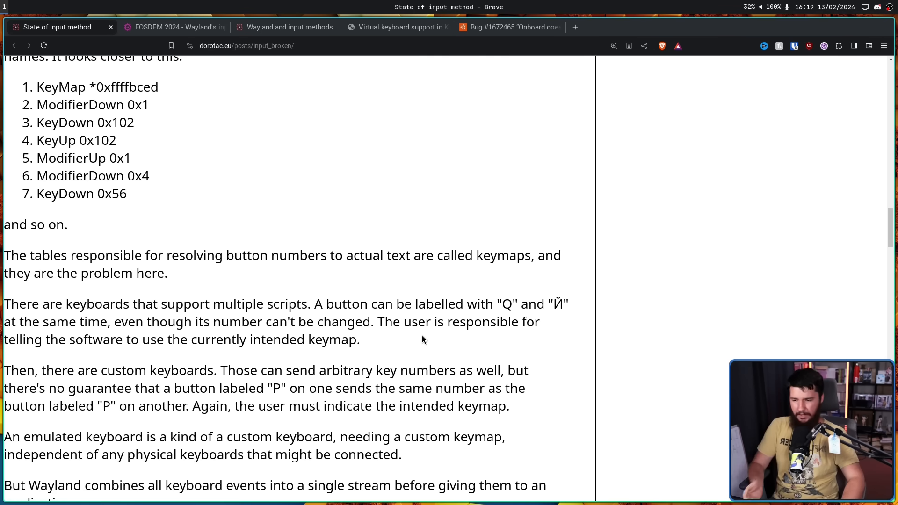
pyautogui.moveTo(335, 364)
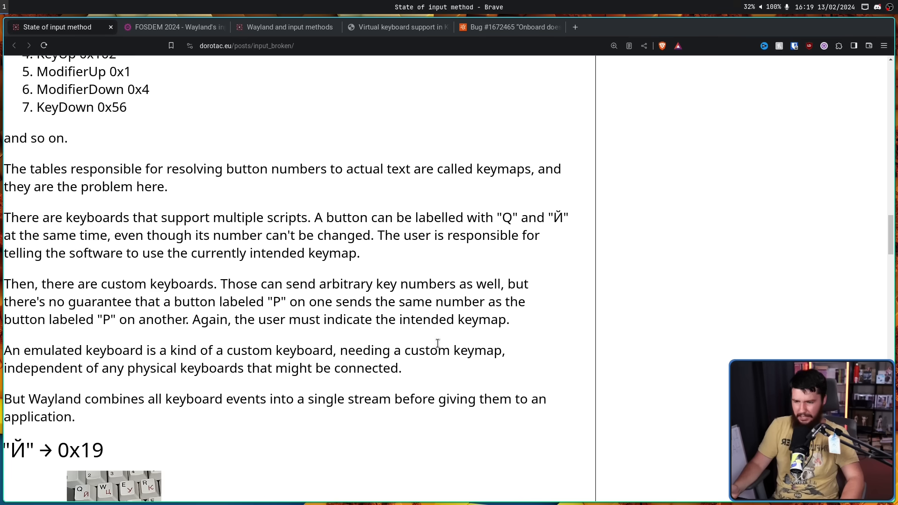
pyautogui.moveTo(397, 340)
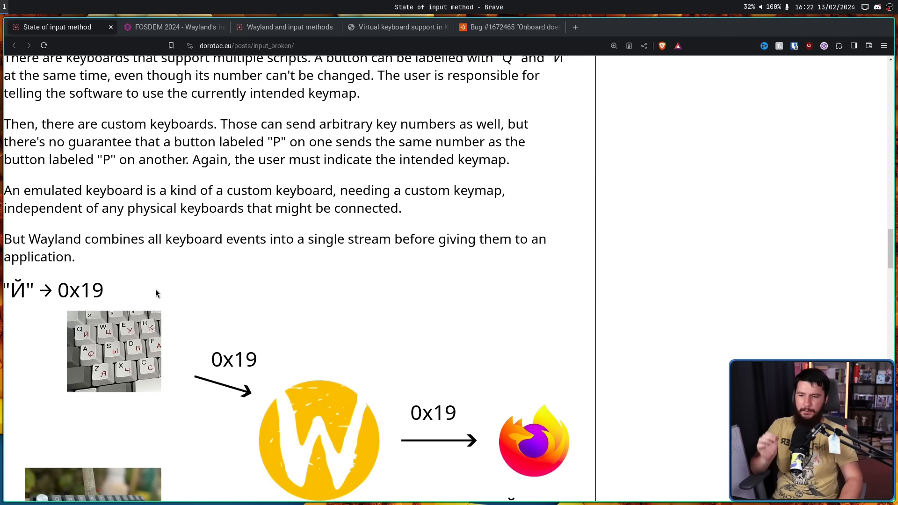
# - Scroll past the 0x19 diagram to the paragraphs on maintainers rejecting the keyboard emulation protocol
pyautogui.scroll(-3)
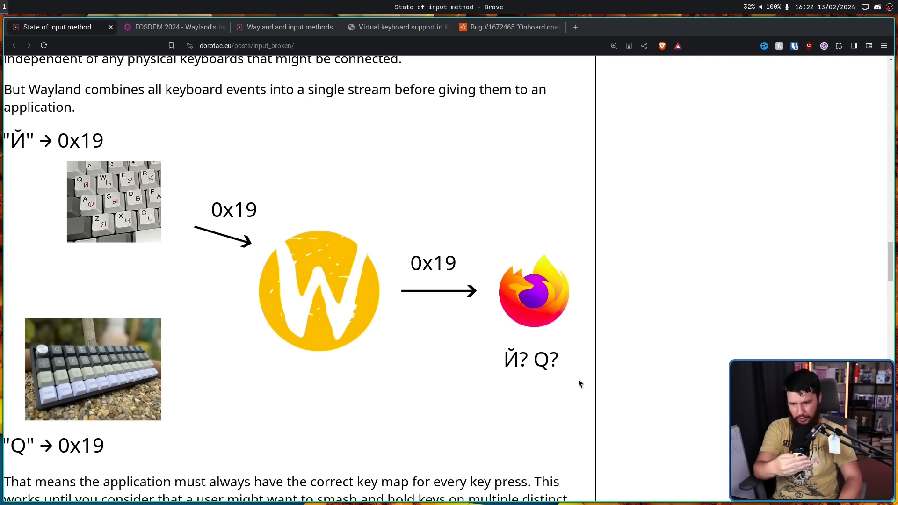
pyautogui.moveTo(564, 368)
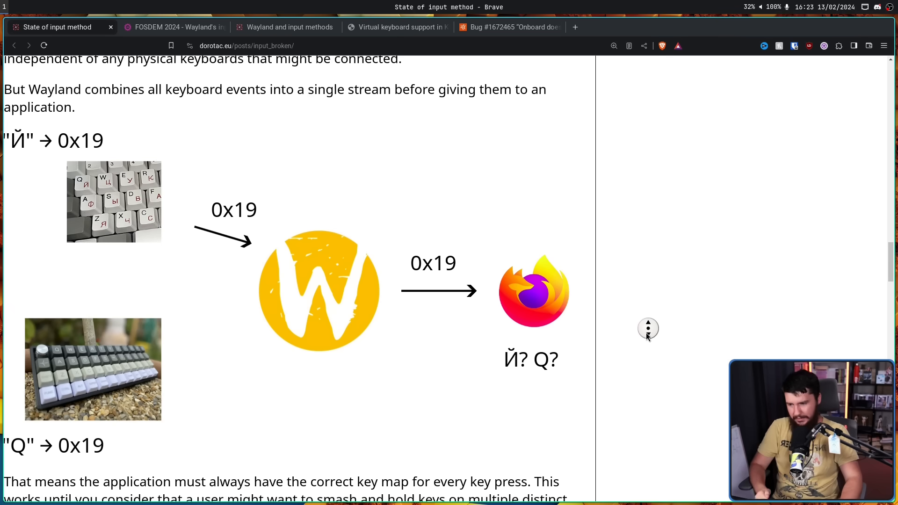
pyautogui.scroll(-3)
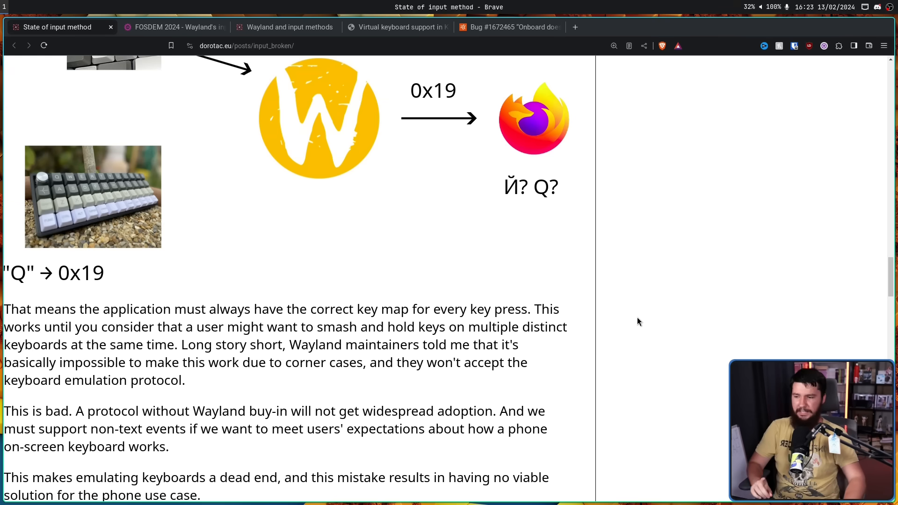
pyautogui.moveTo(624, 317)
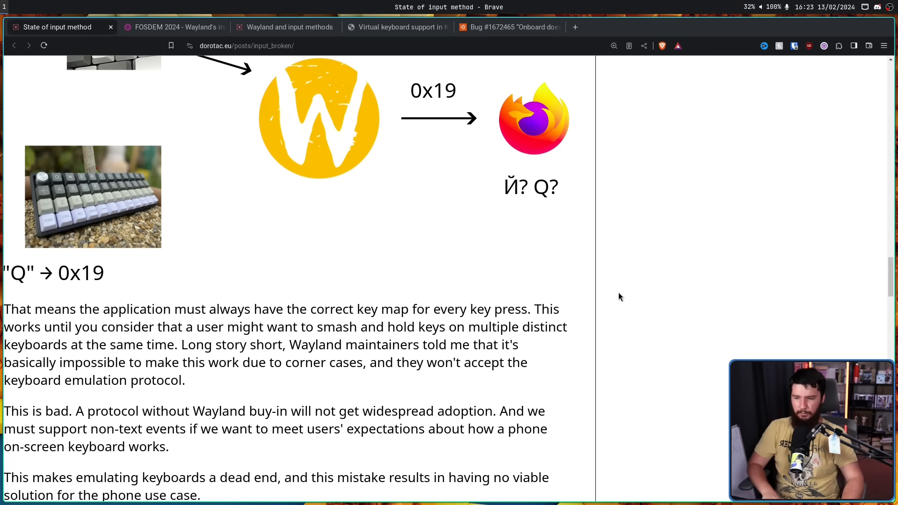
pyautogui.moveTo(617, 308)
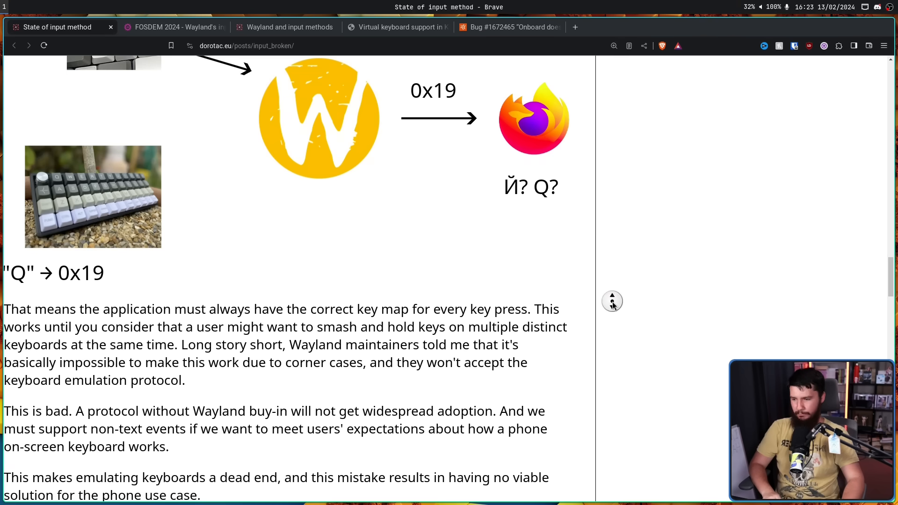
# - Select the sentence 'A protocol without Wayland buy-in will not get widespread adoption.'
pyautogui.scroll(-3)
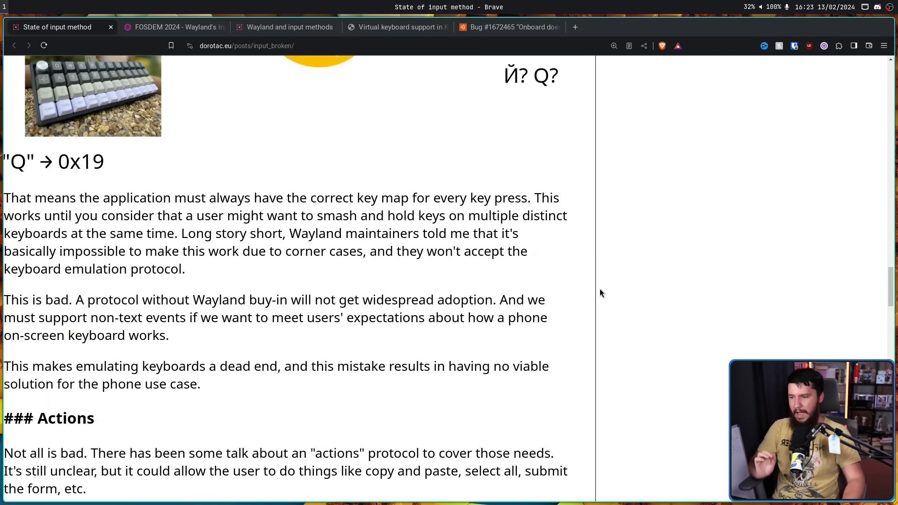
pyautogui.moveTo(597, 273)
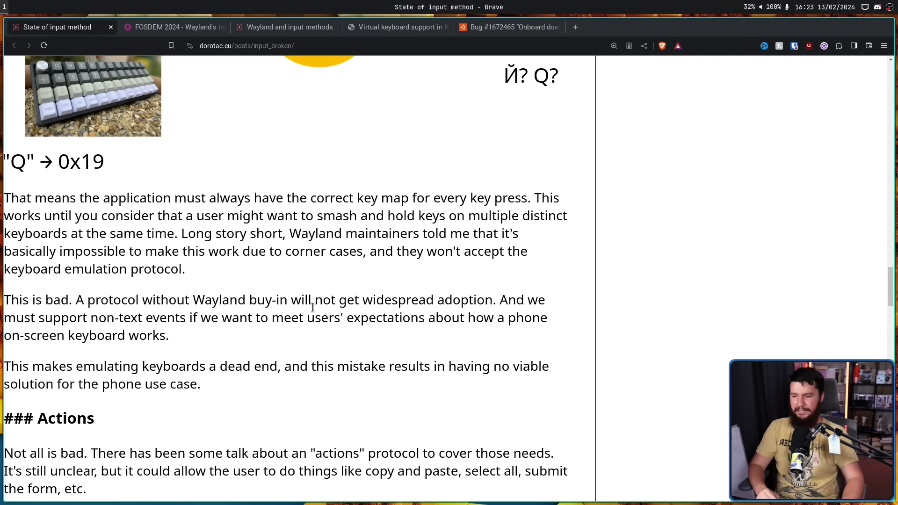
pyautogui.moveTo(335, 290)
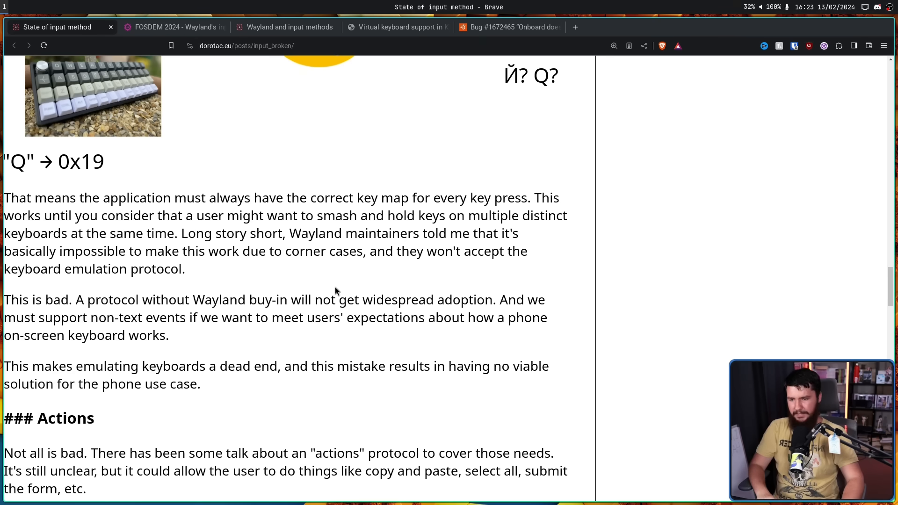
pyautogui.moveTo(349, 278)
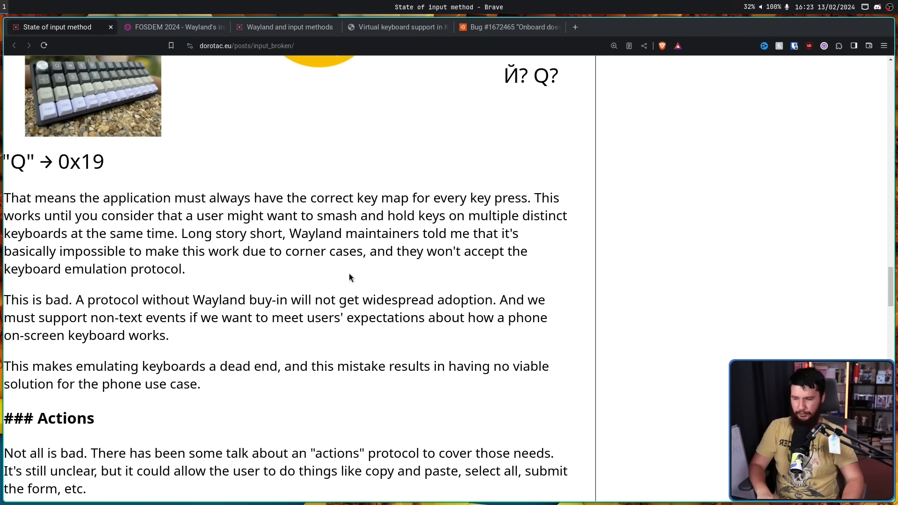
pyautogui.moveTo(361, 267)
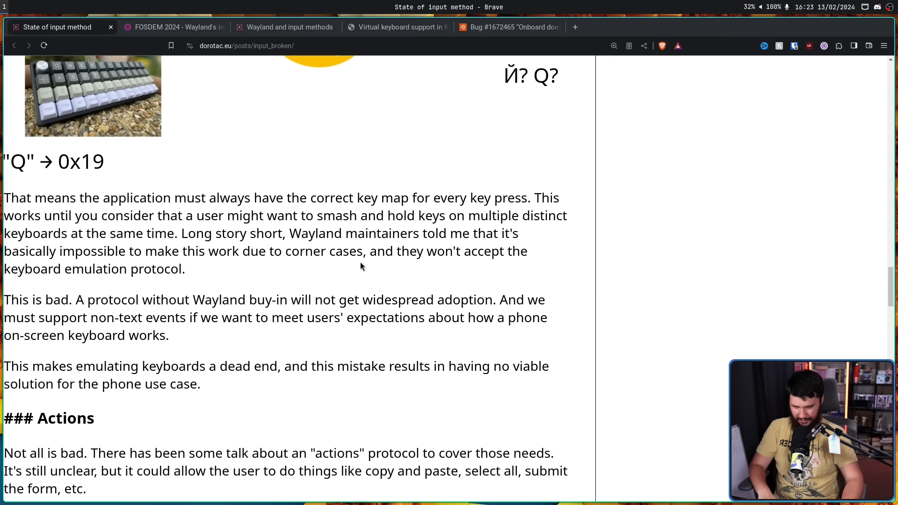
pyautogui.moveTo(4, 299); pyautogui.dragTo(496, 299)
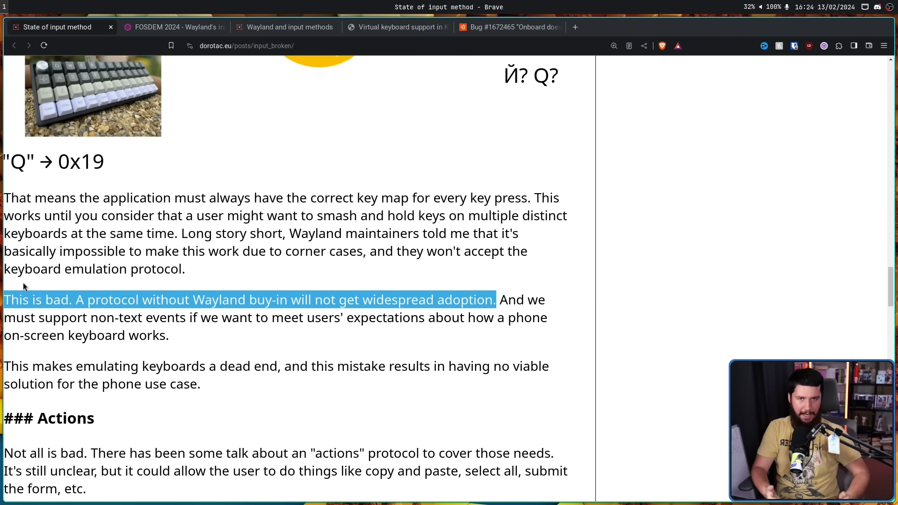
# - Scroll down to the Mistake 2: bad synchronization heading and its opening paragraphs
pyautogui.scroll(-3)
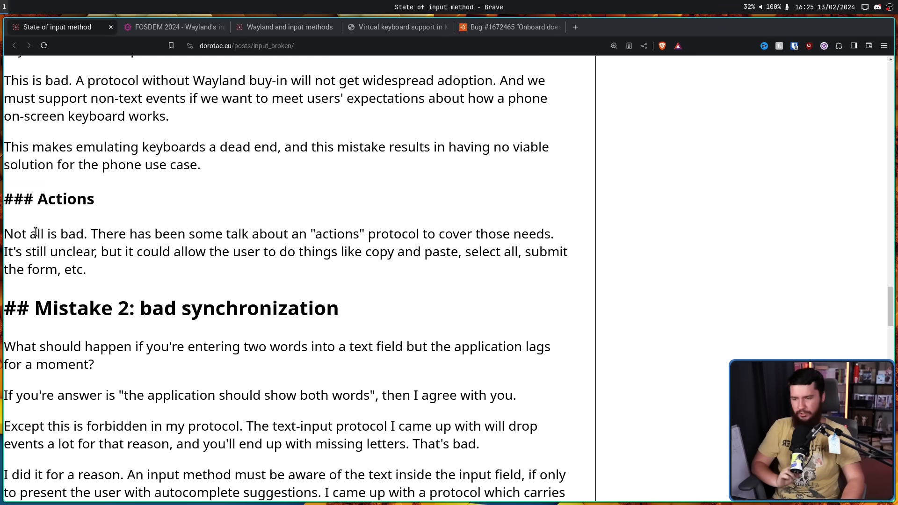
pyautogui.moveTo(270, 207)
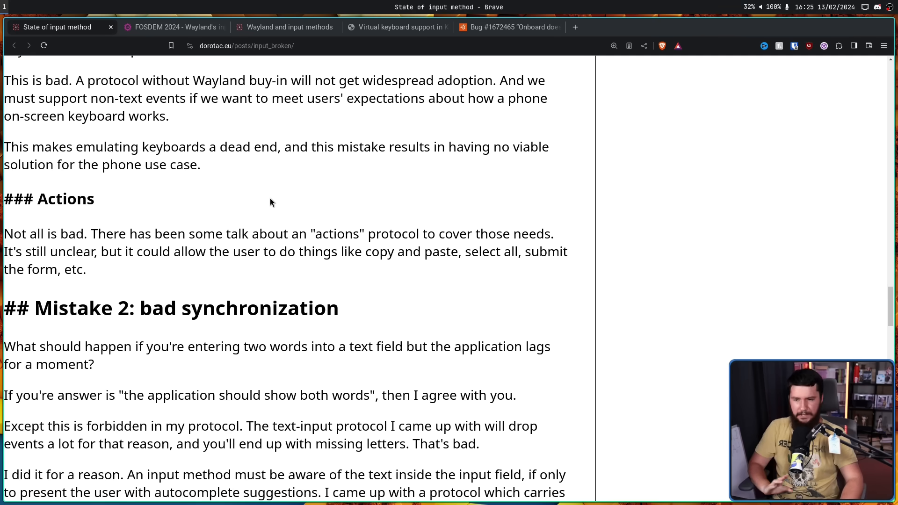
pyautogui.moveTo(272, 180)
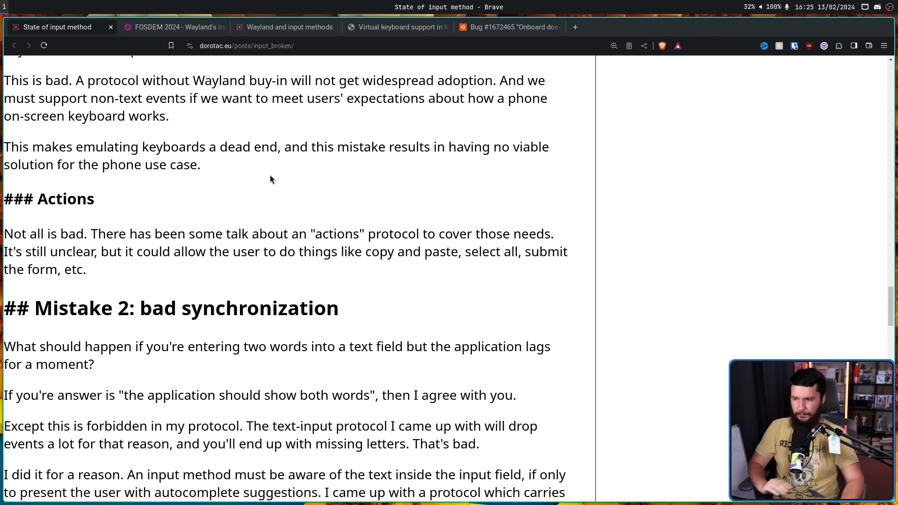
pyautogui.moveTo(114, 279)
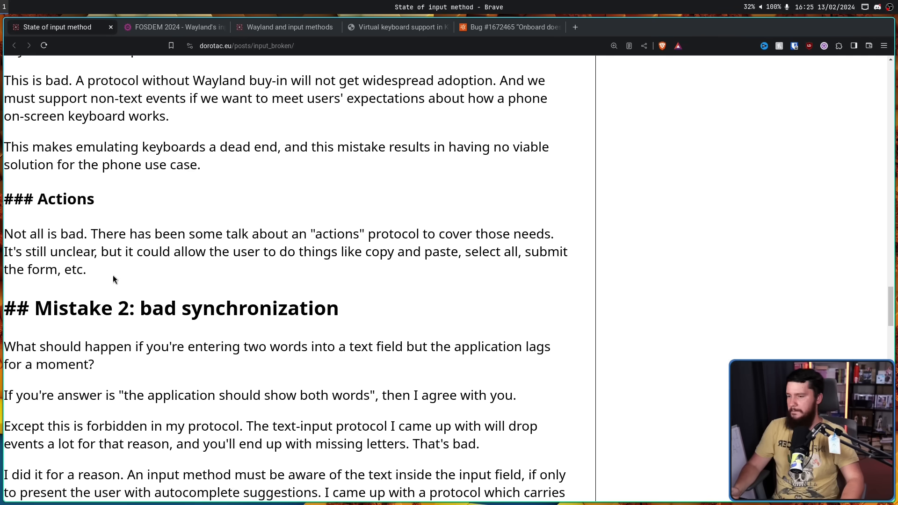
pyautogui.moveTo(11, 199); pyautogui.dragTo(86, 269)
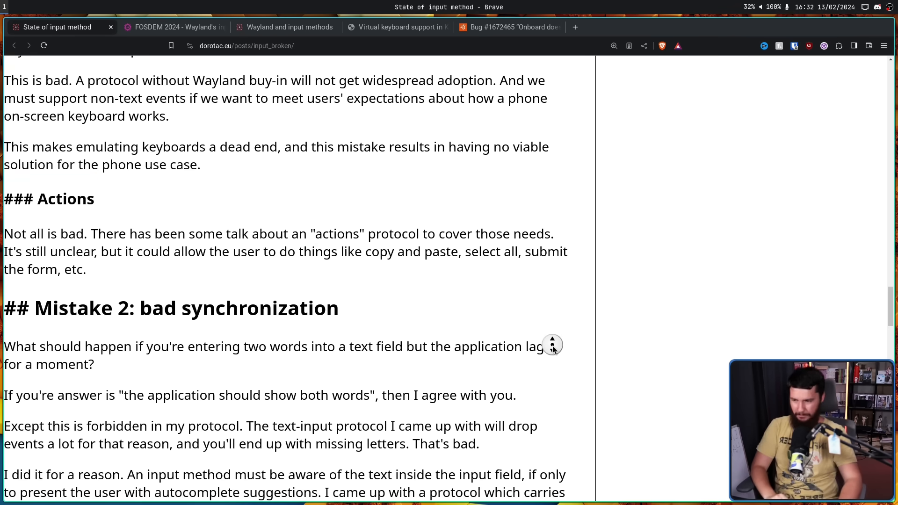
pyautogui.scroll(-3)
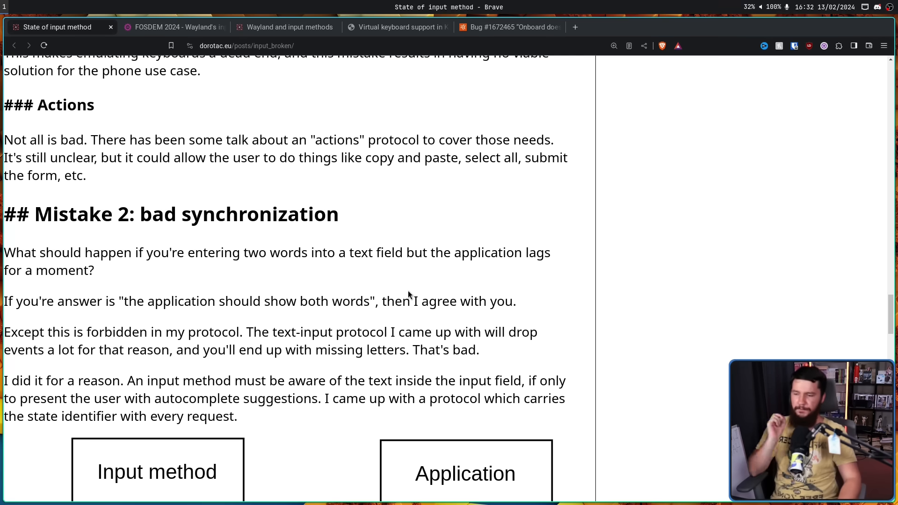
pyautogui.moveTo(409, 291)
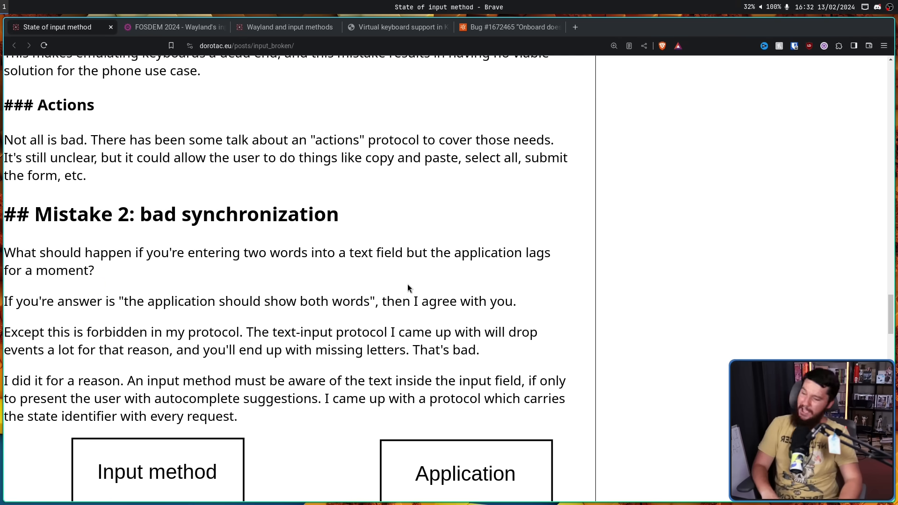
pyautogui.moveTo(408, 277)
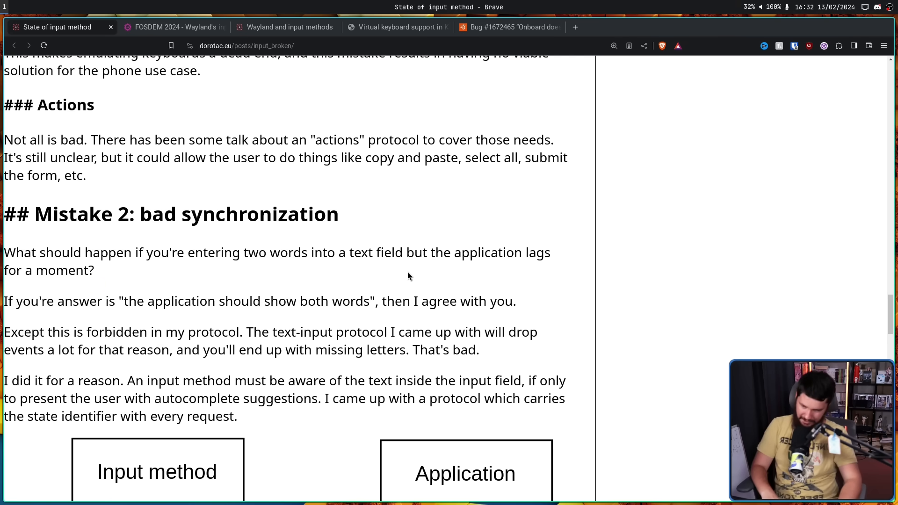
pyautogui.moveTo(434, 272)
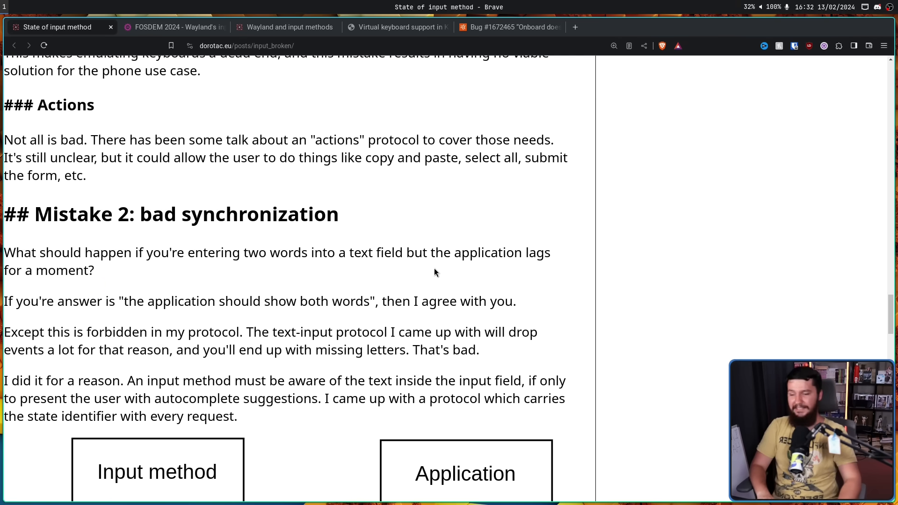
pyautogui.moveTo(439, 258)
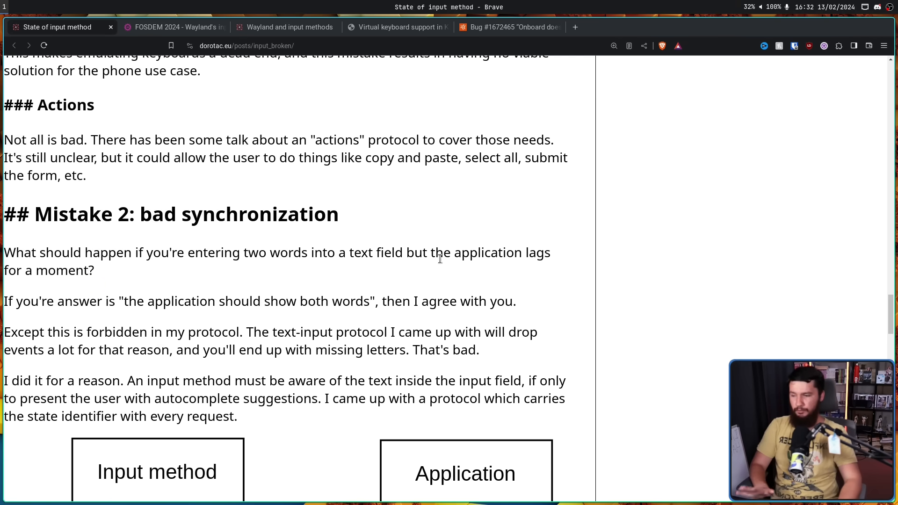
pyautogui.moveTo(603, 254)
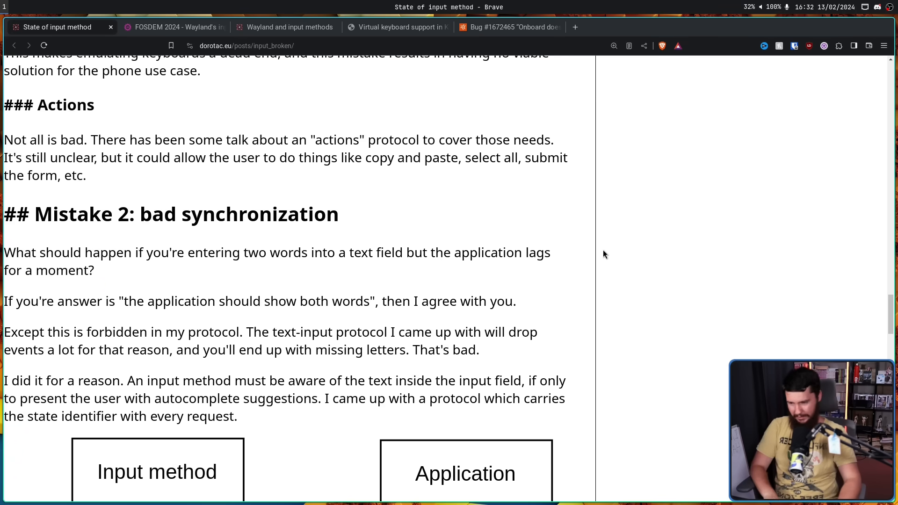
pyautogui.moveTo(620, 239)
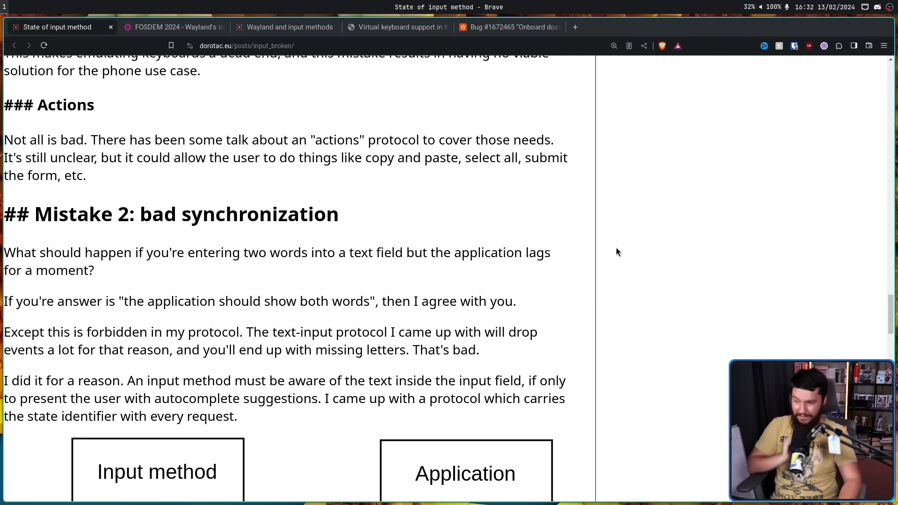
pyautogui.moveTo(612, 262)
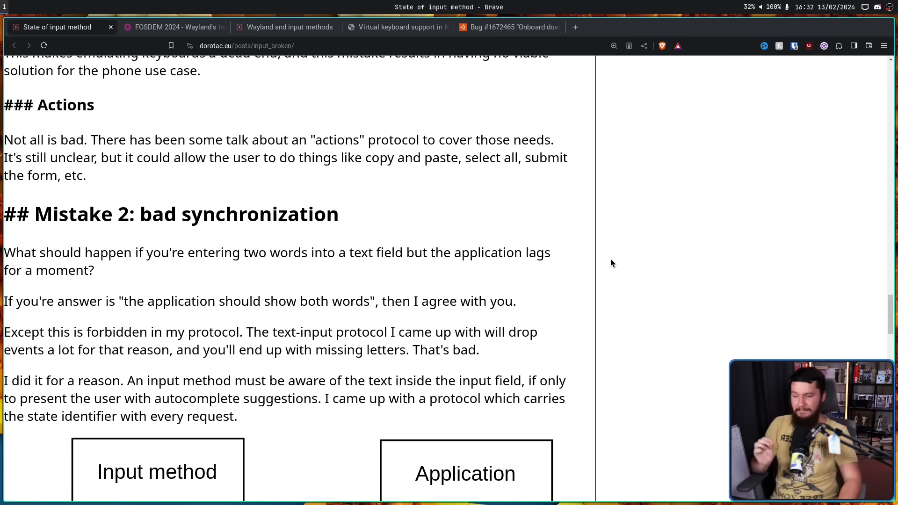
# - Scroll past the first synchronization sequence diagram to the second one with the LAAAAAG arrow
pyautogui.scroll(-3)
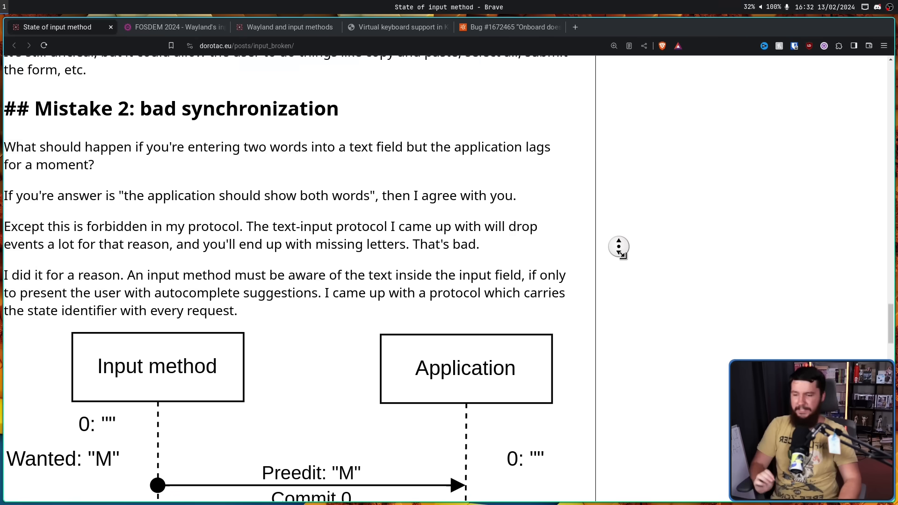
pyautogui.scroll(-3)
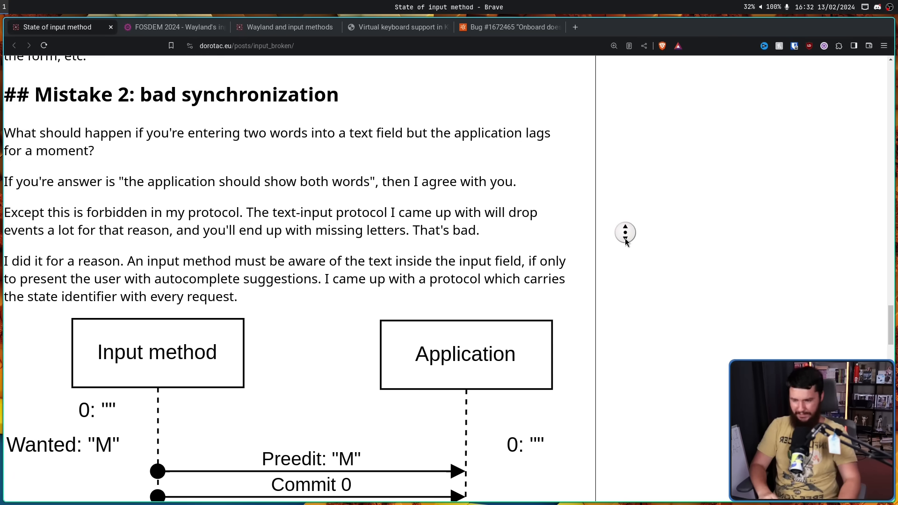
pyautogui.scroll(-3)
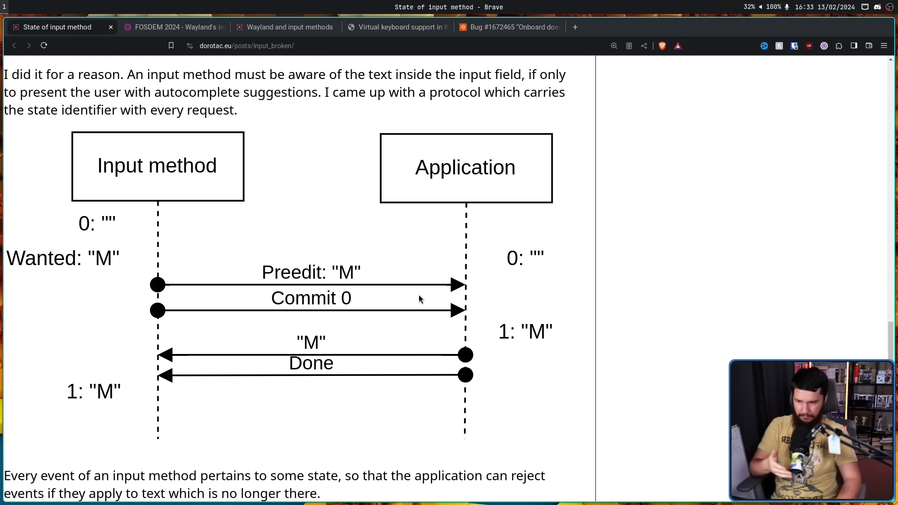
pyautogui.moveTo(519, 324)
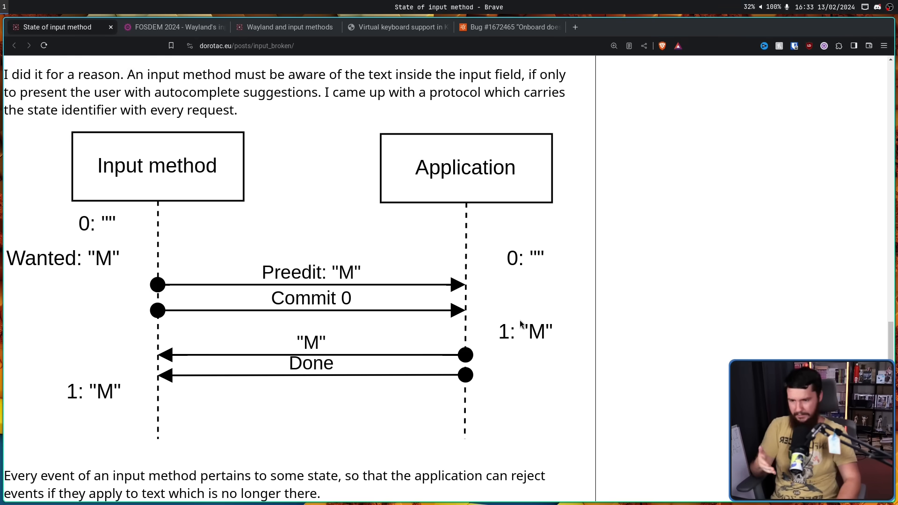
pyautogui.moveTo(527, 362)
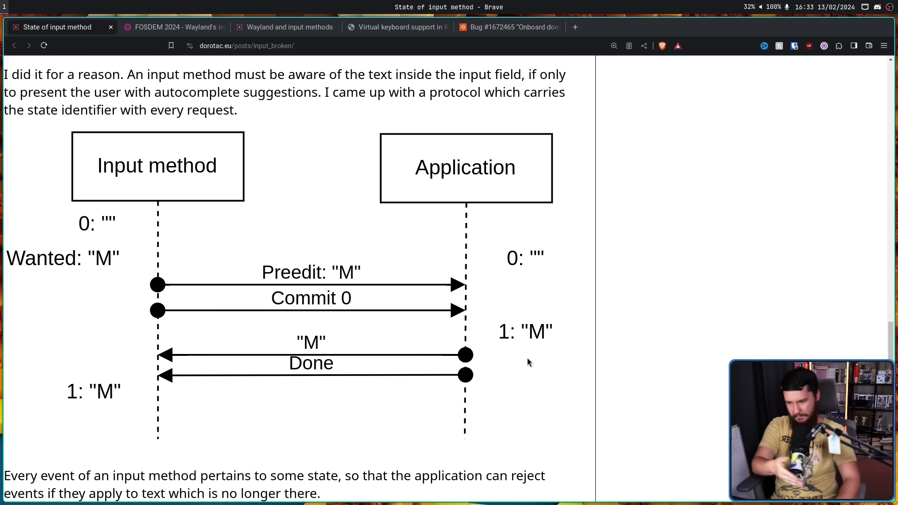
pyautogui.moveTo(392, 361)
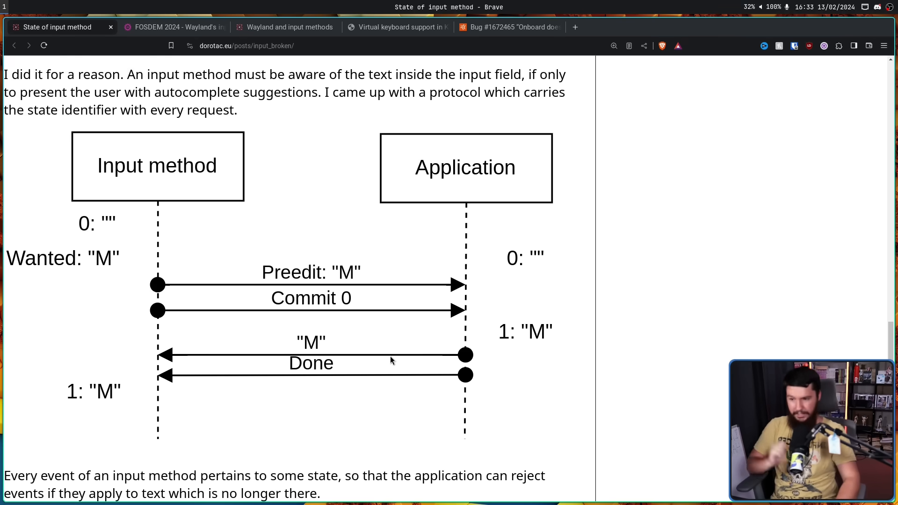
pyautogui.scroll(-3)
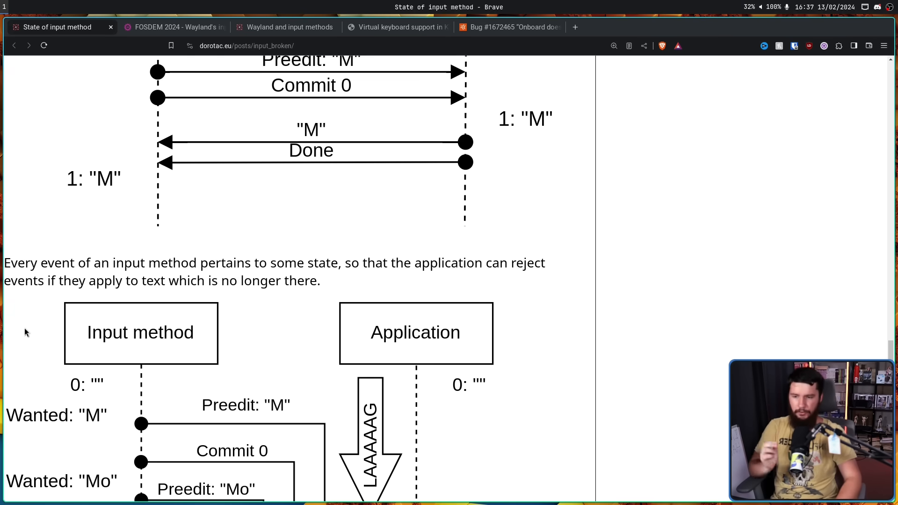
pyautogui.moveTo(19, 320)
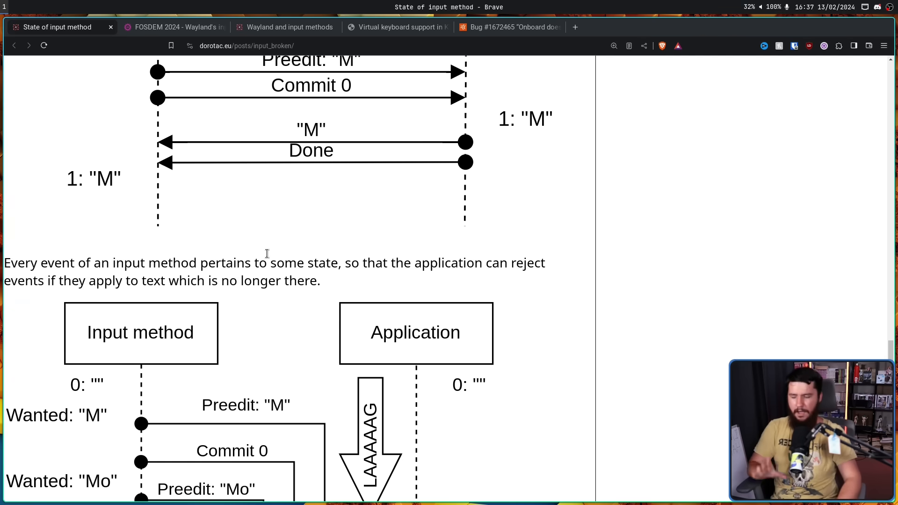
pyautogui.scroll(-3)
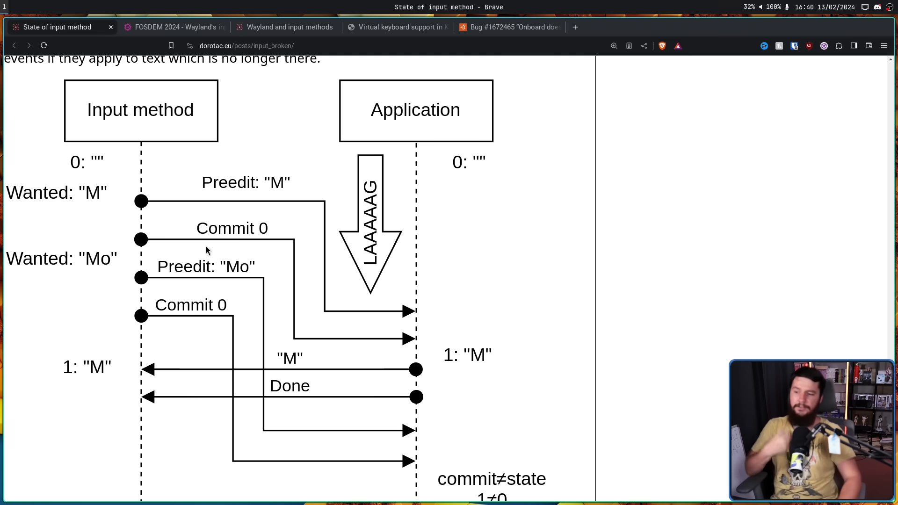
pyautogui.moveTo(251, 179)
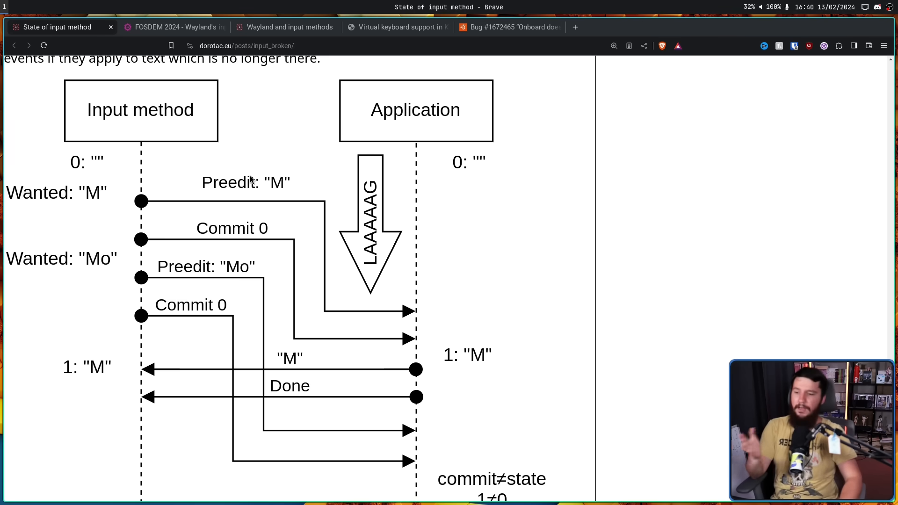
pyautogui.moveTo(373, 374)
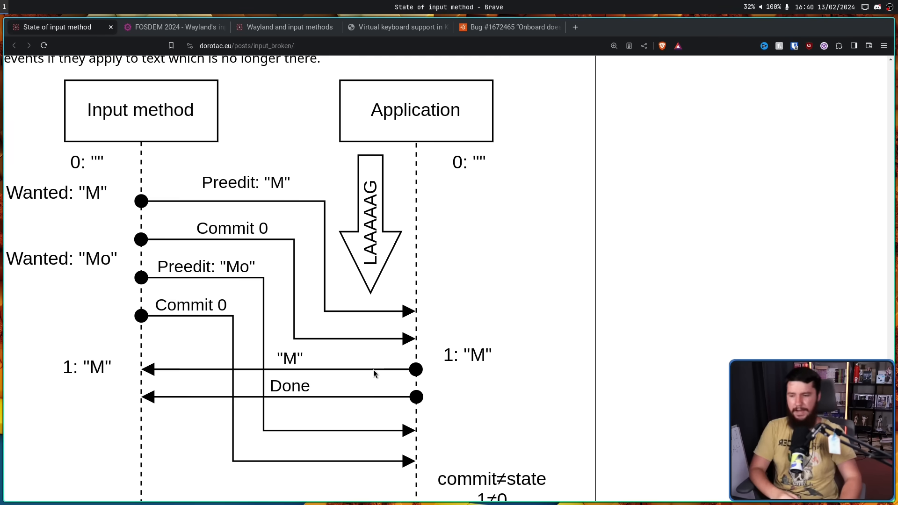
pyautogui.moveTo(477, 377)
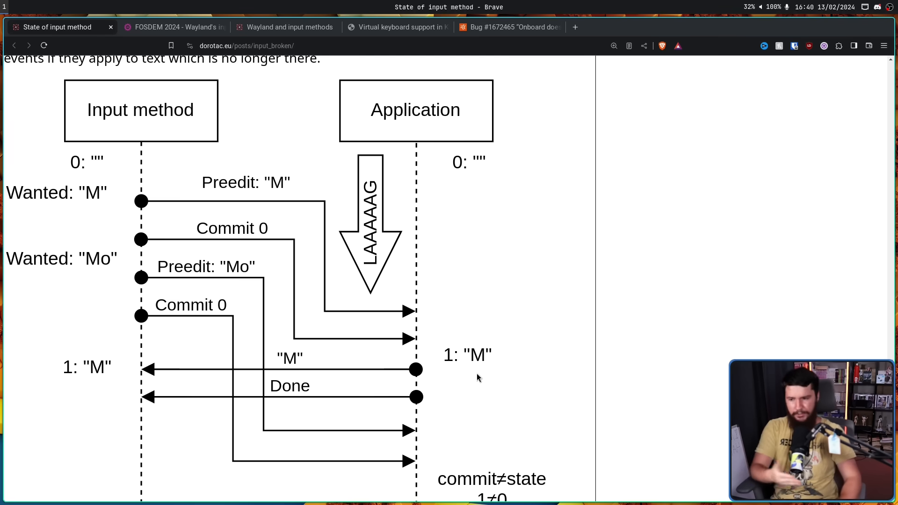
pyautogui.moveTo(401, 369)
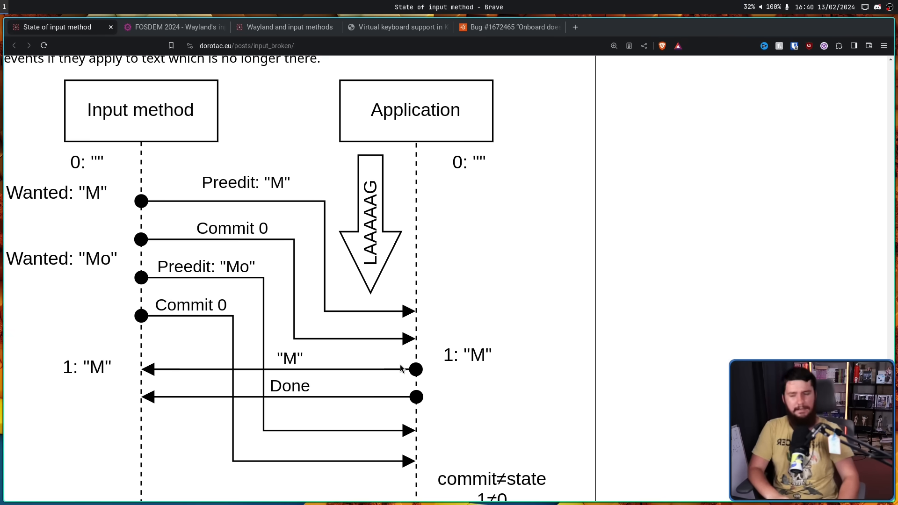
pyautogui.moveTo(419, 325)
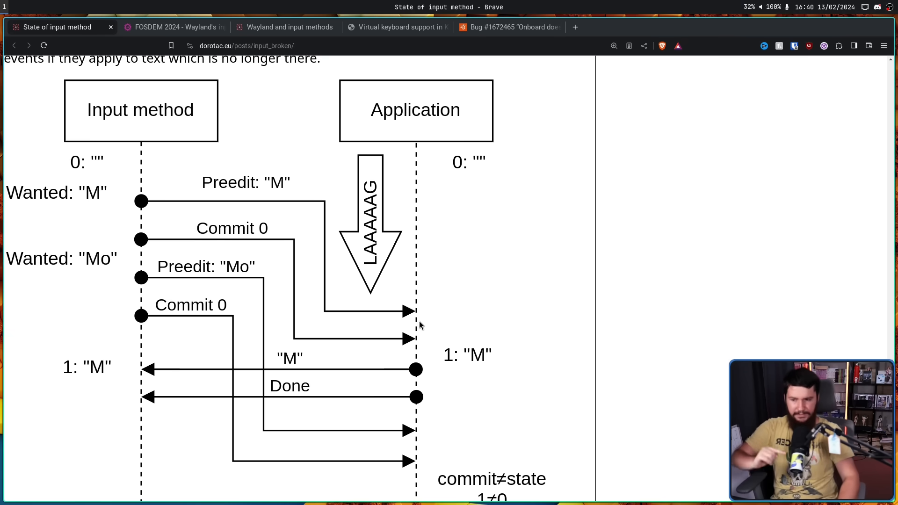
pyautogui.moveTo(124, 284)
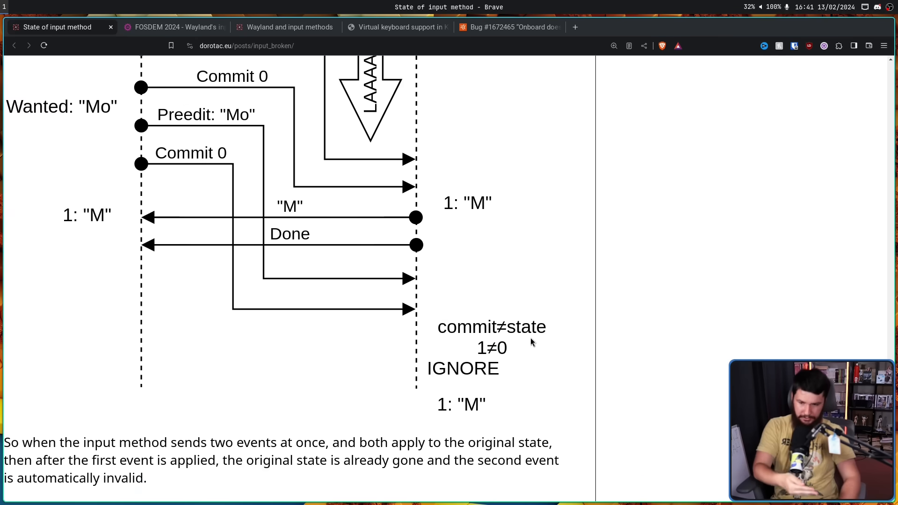
pyautogui.moveTo(499, 369)
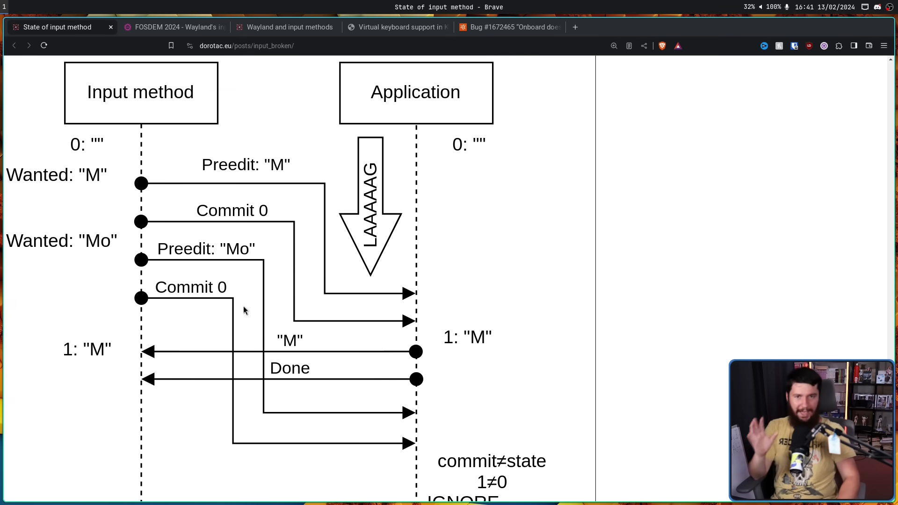
pyautogui.moveTo(512, 285)
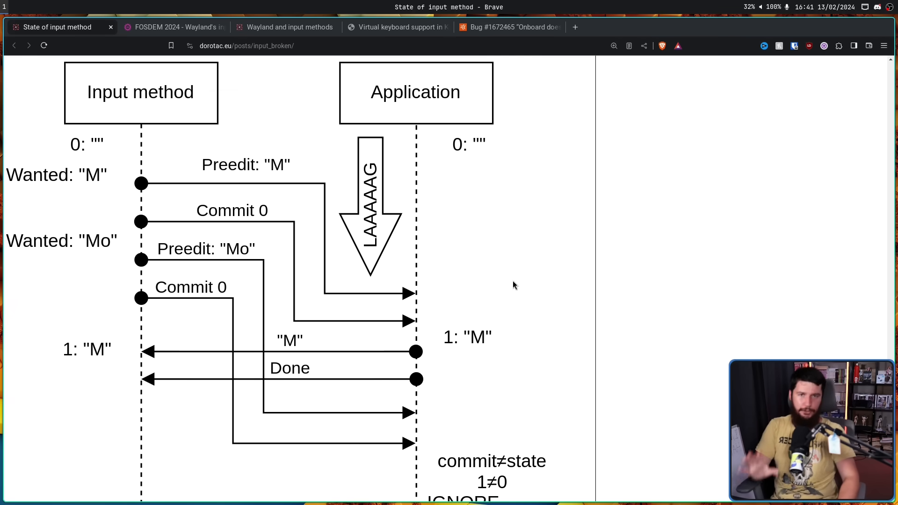
# - Scroll the post past the lag diagram to the paragraphs before the Progress section
pyautogui.scroll(-3)
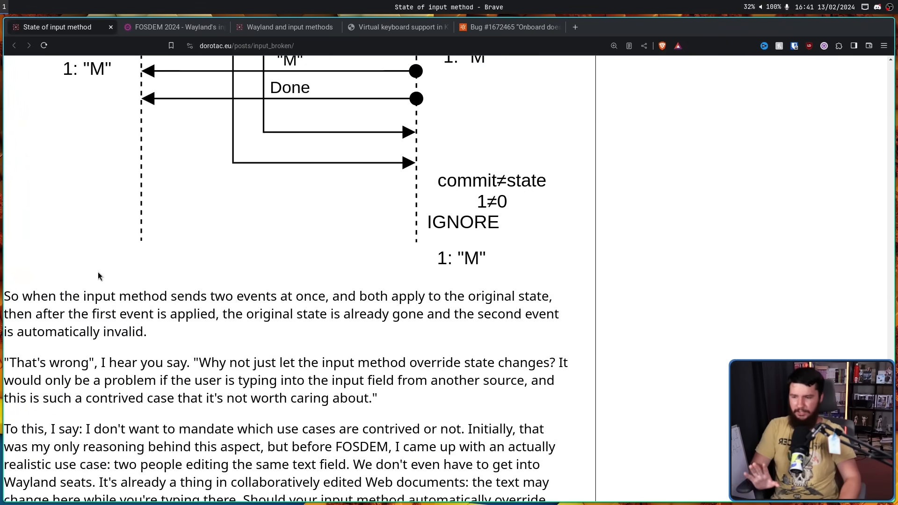
pyautogui.moveTo(111, 270)
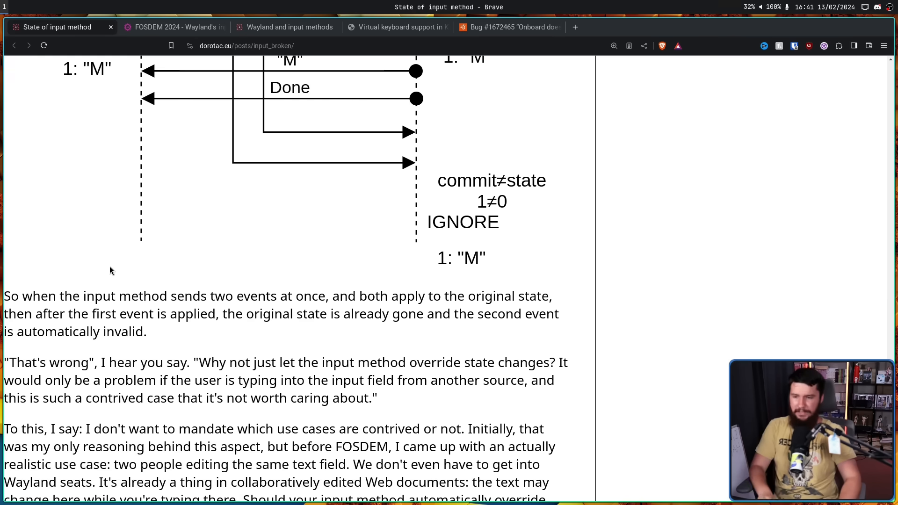
pyautogui.scroll(3)
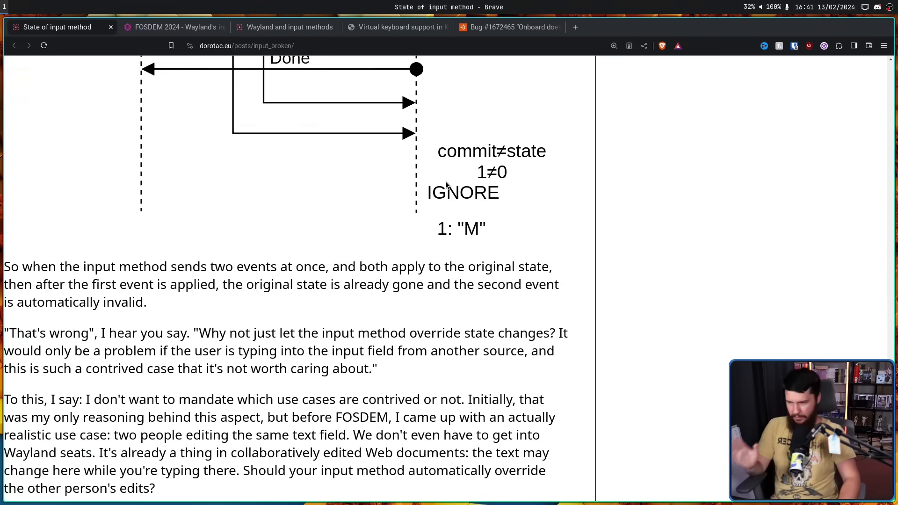
pyautogui.moveTo(424, 198)
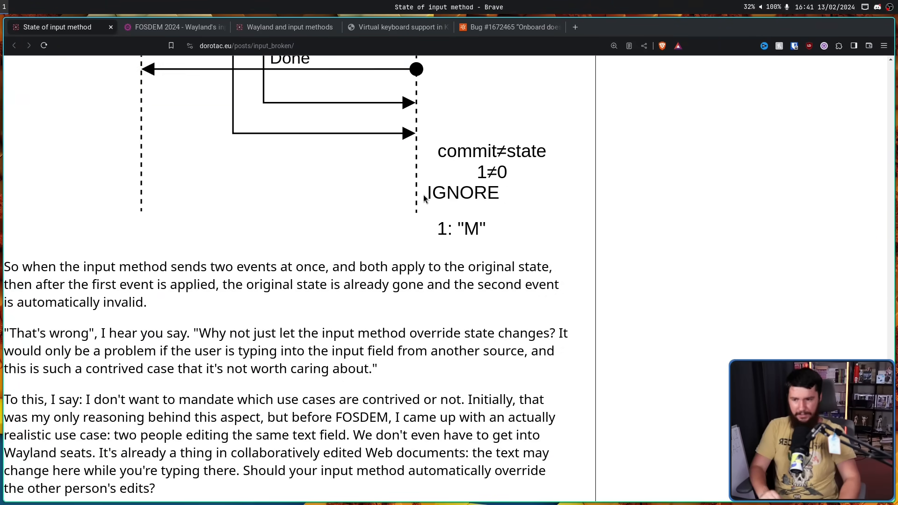
pyautogui.moveTo(421, 189)
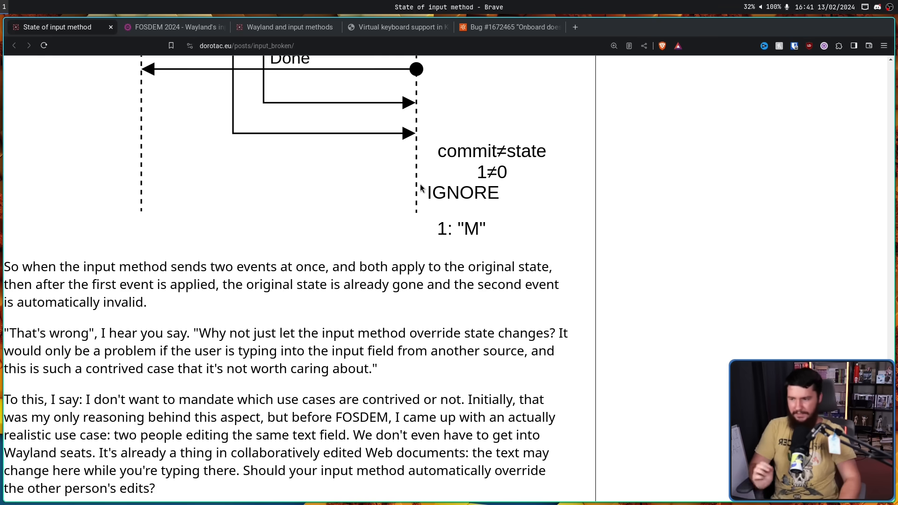
pyautogui.moveTo(414, 175)
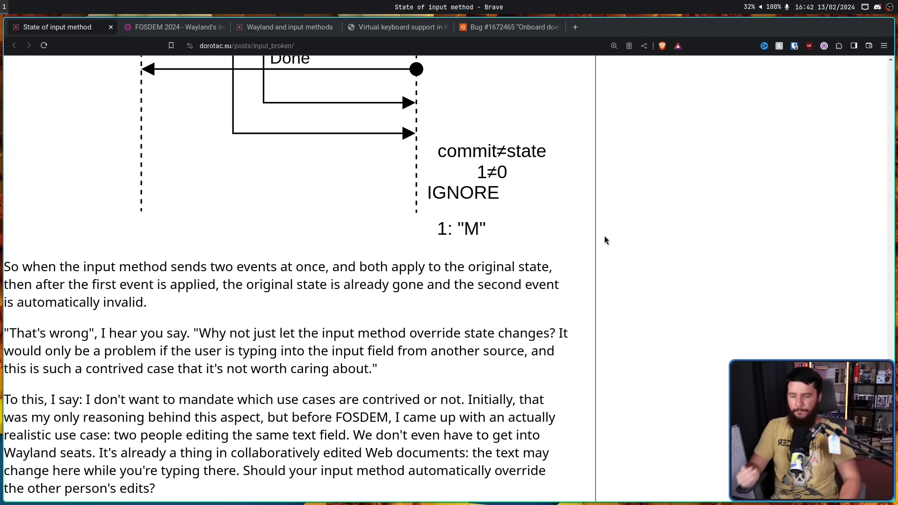
pyautogui.moveTo(603, 234)
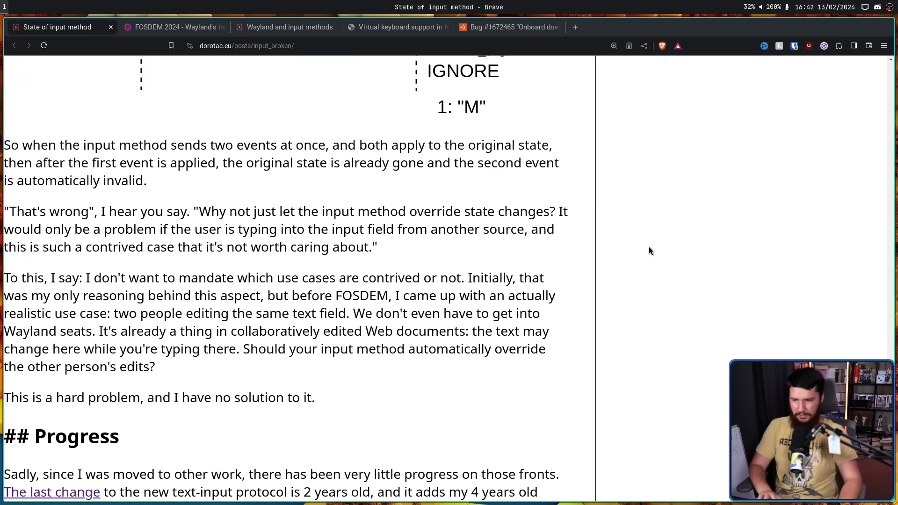
pyautogui.moveTo(647, 241)
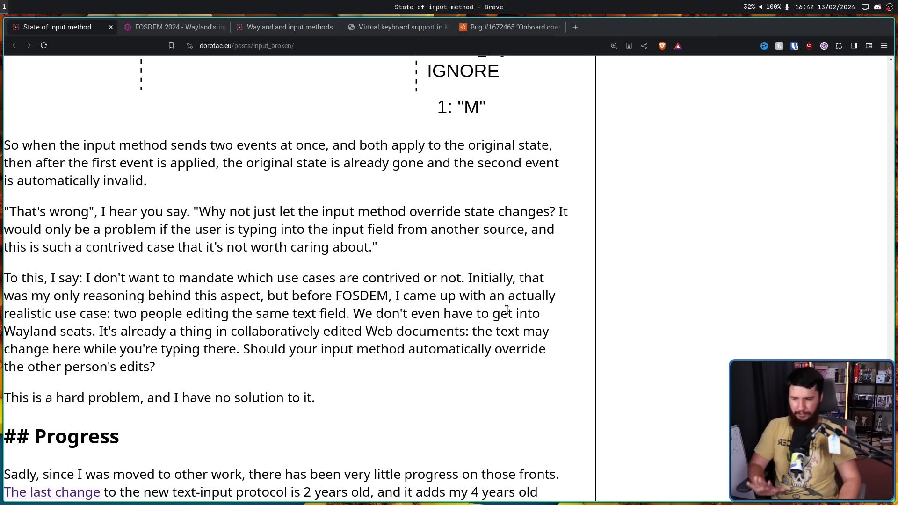
# - Open 'The last change' link in a new tab and switch to the wayland-protocols commits page
pyautogui.scroll(-3)
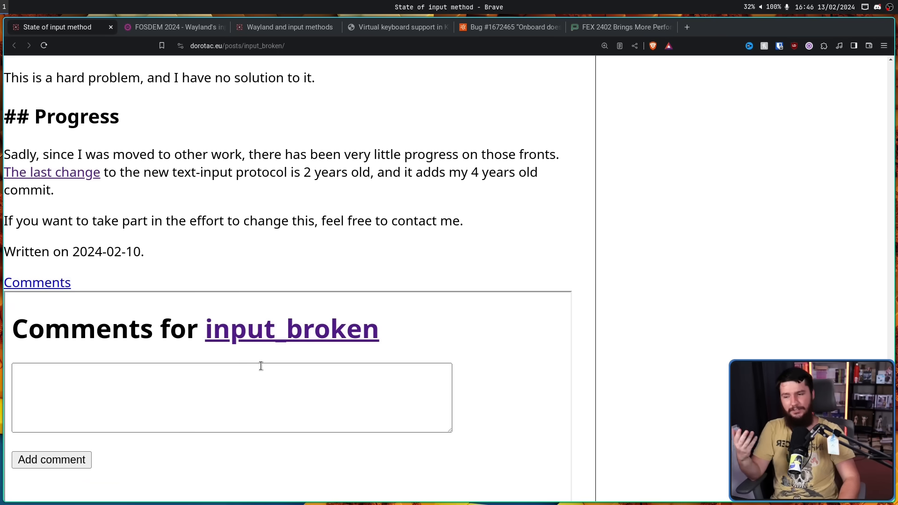
pyautogui.moveTo(338, 281)
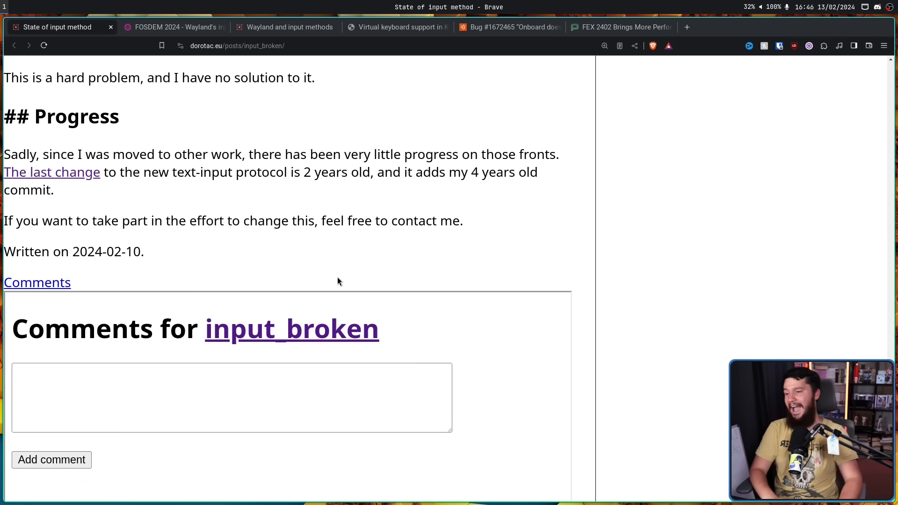
pyautogui.moveTo(48, 162)
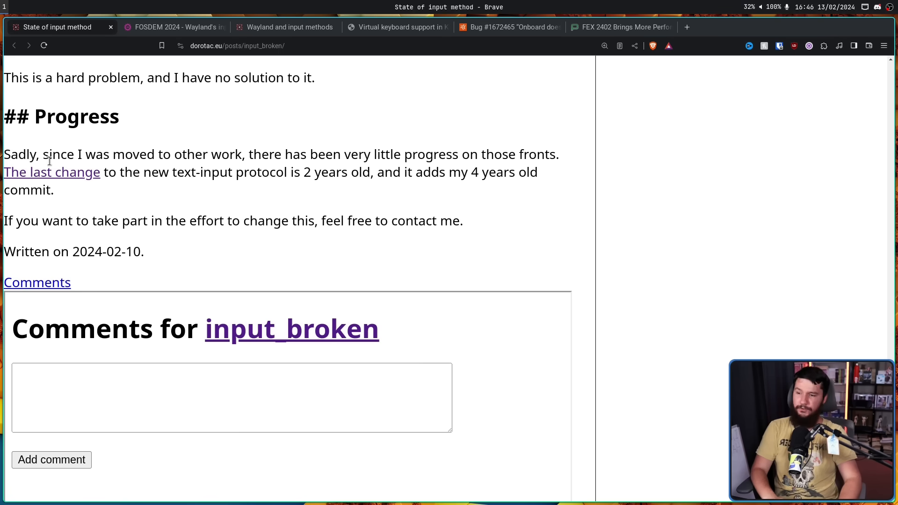
pyautogui.moveTo(52, 172)
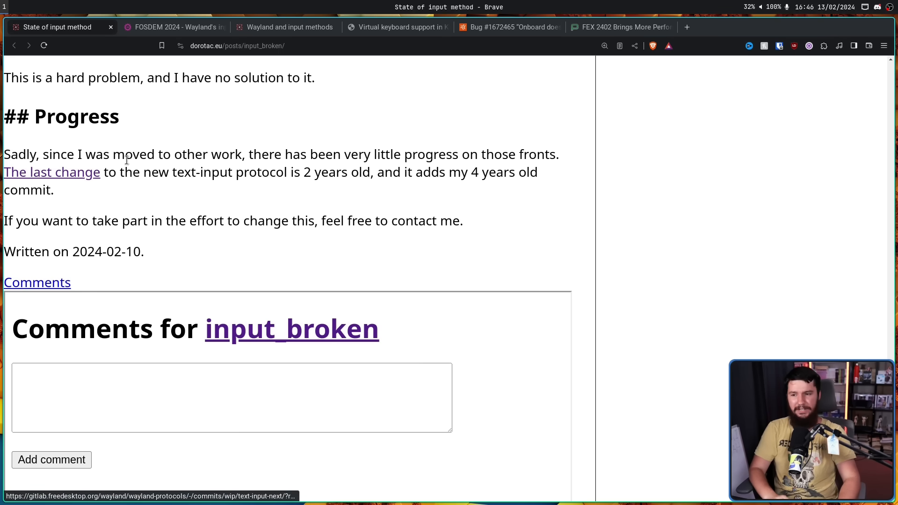
pyautogui.moveTo(72, 176)
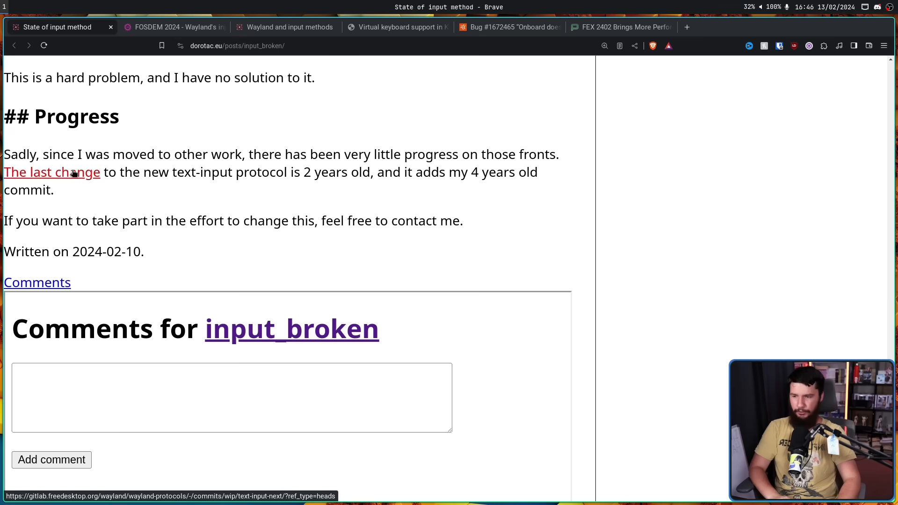
pyautogui.click(51, 172)
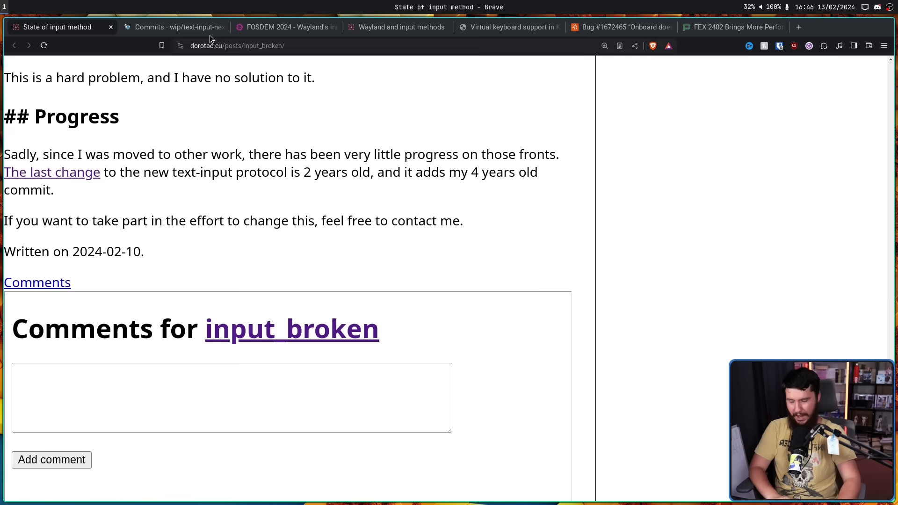
pyautogui.click(172, 28)
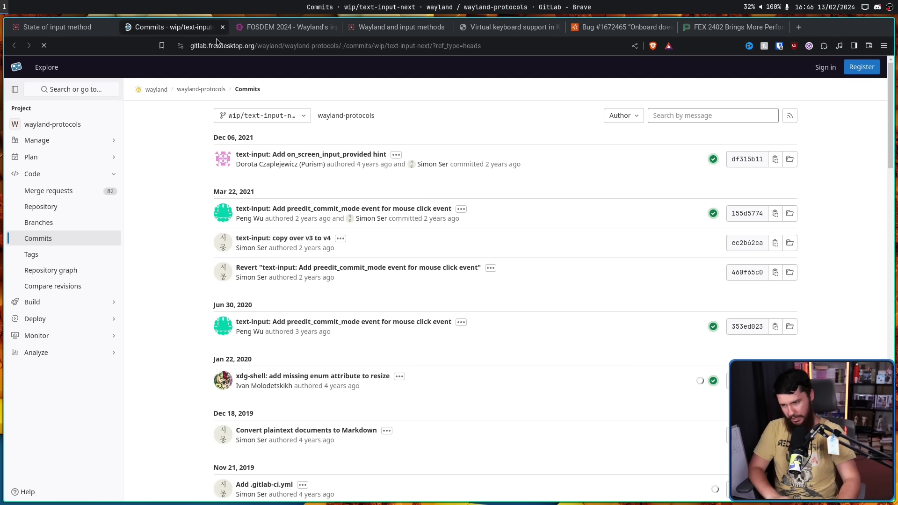
pyautogui.click(44, 46)
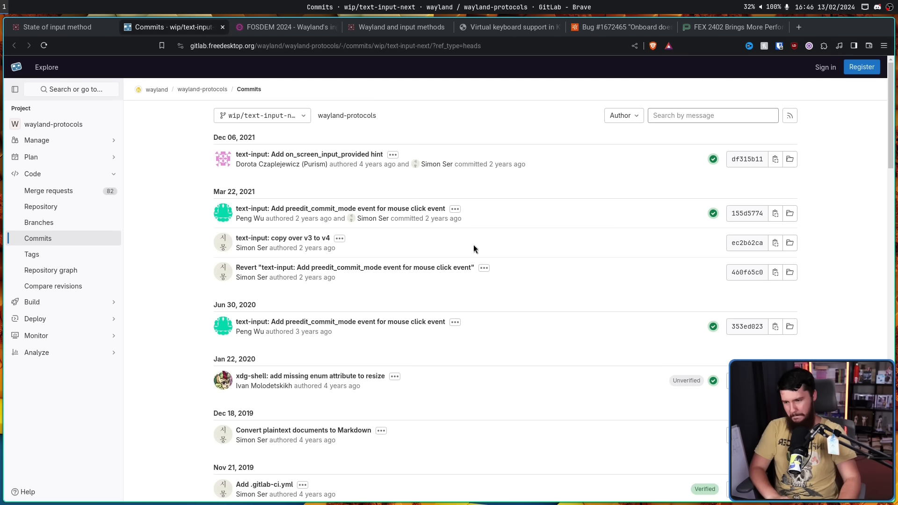